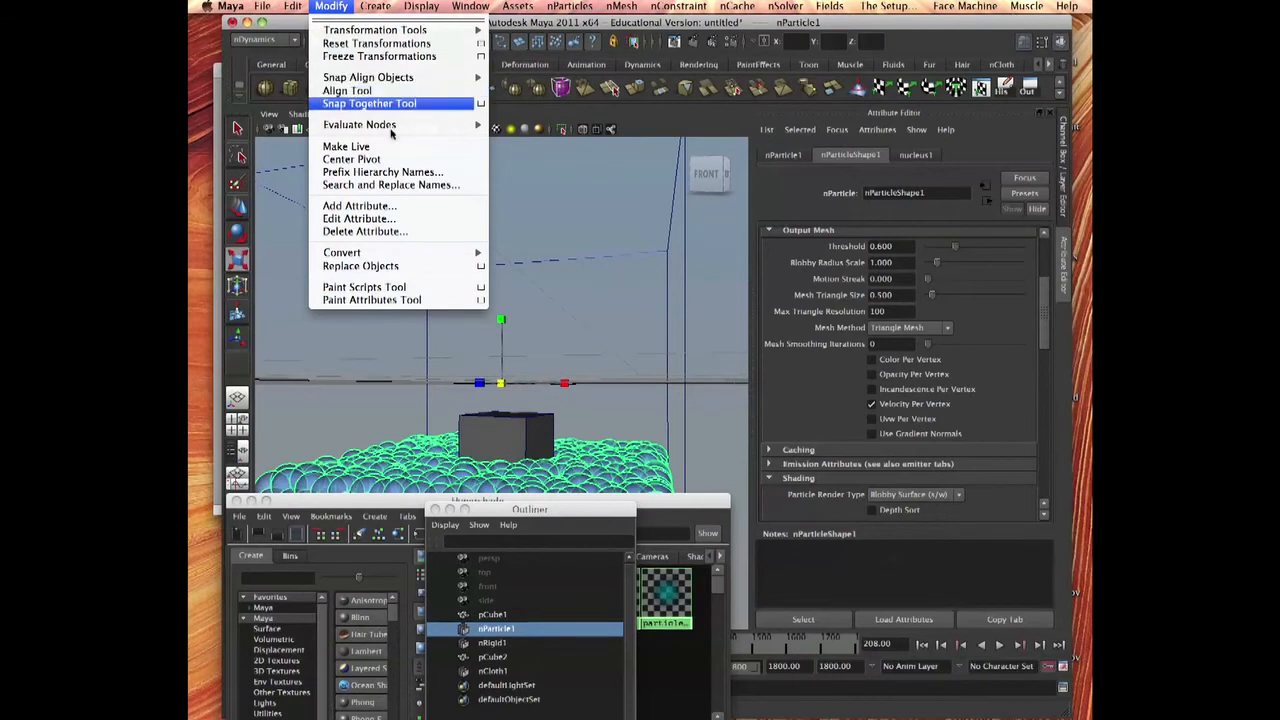
Step: Convert nParticle1 into a polygon mesh via Modify > Convert > nParticle to Polygons
click(342, 252)
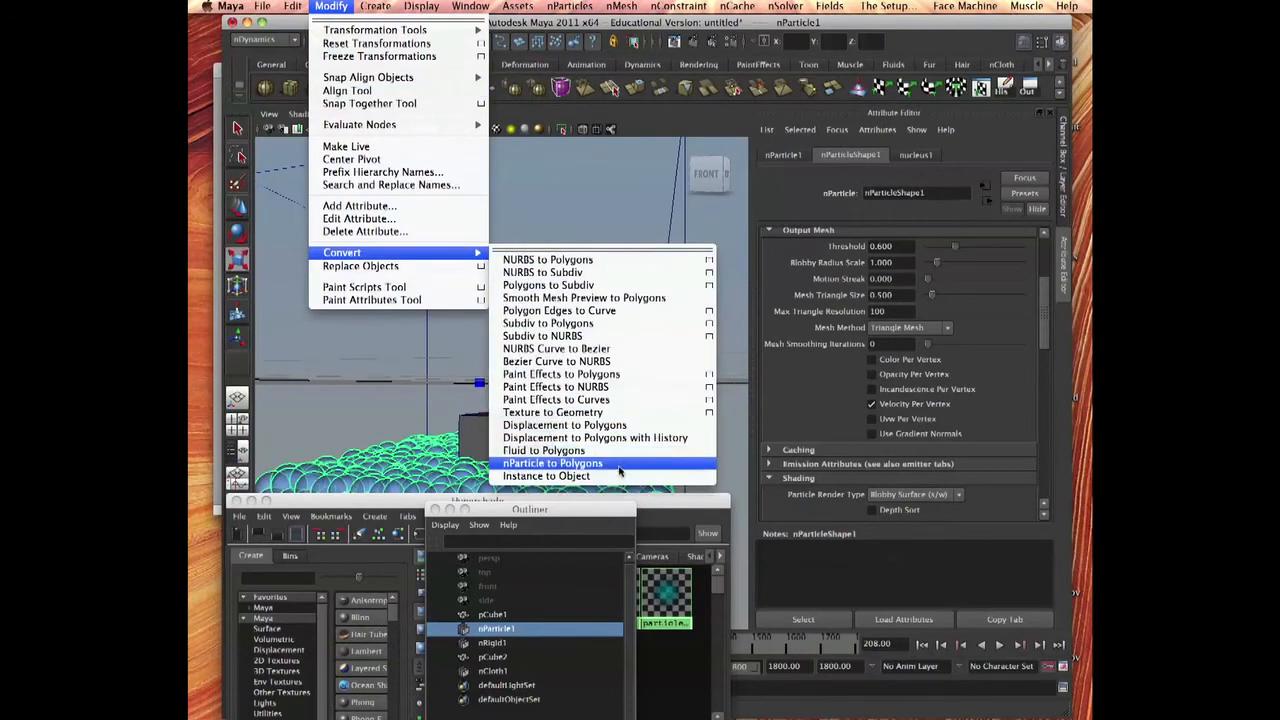
click(552, 462)
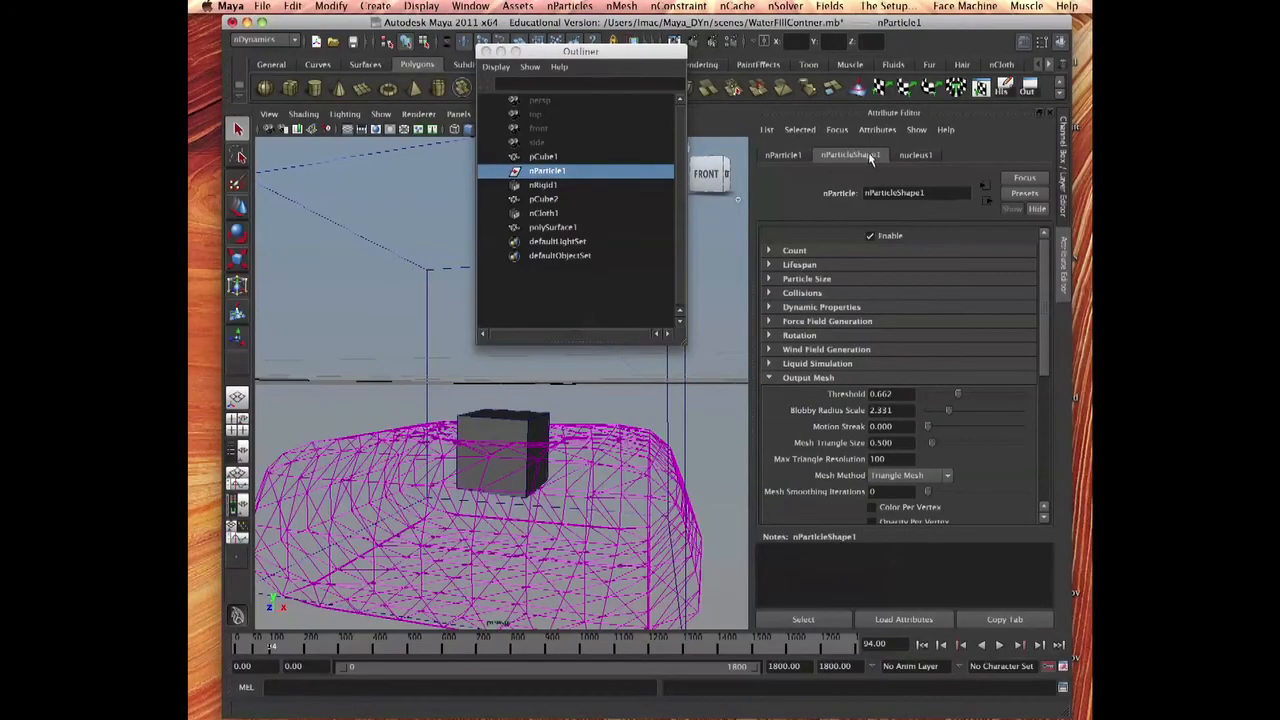
mouse_move(1010, 288)
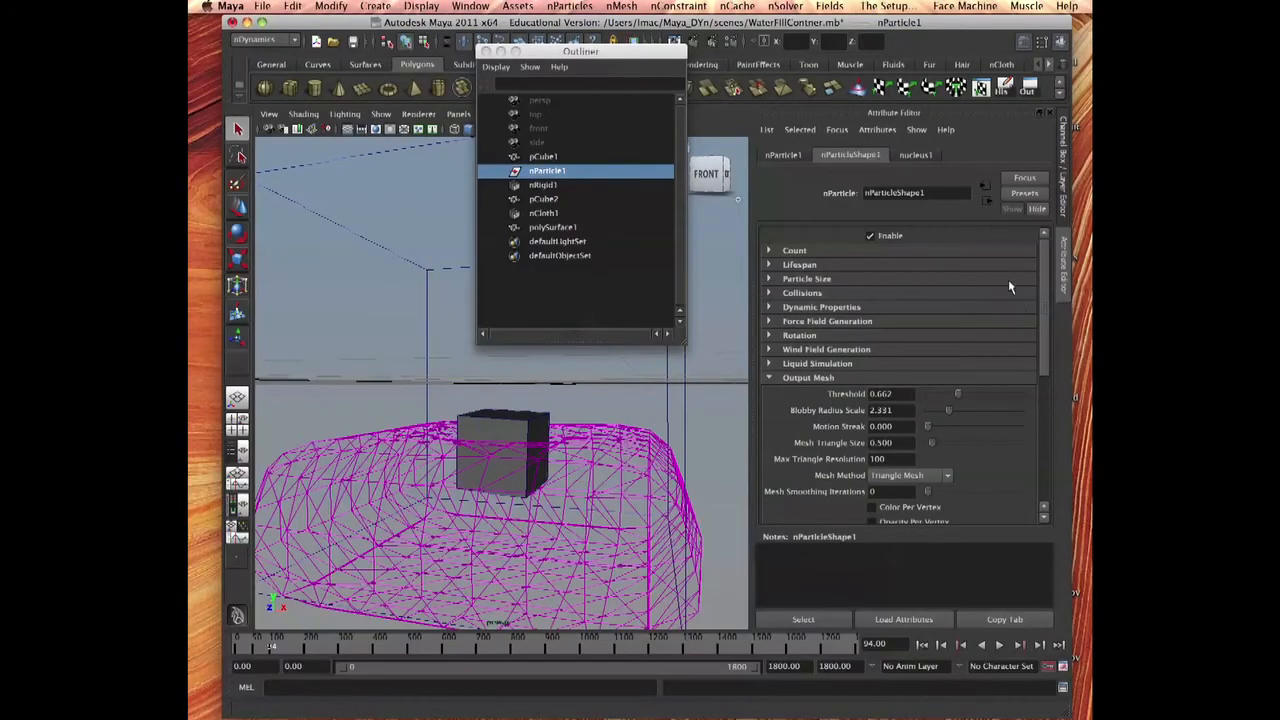
Step: Tune nParticleShape1 Output Mesh: Threshold, Blobby Radius Scale, triangle size 0.100, max resolution 300
scroll(down, 3)
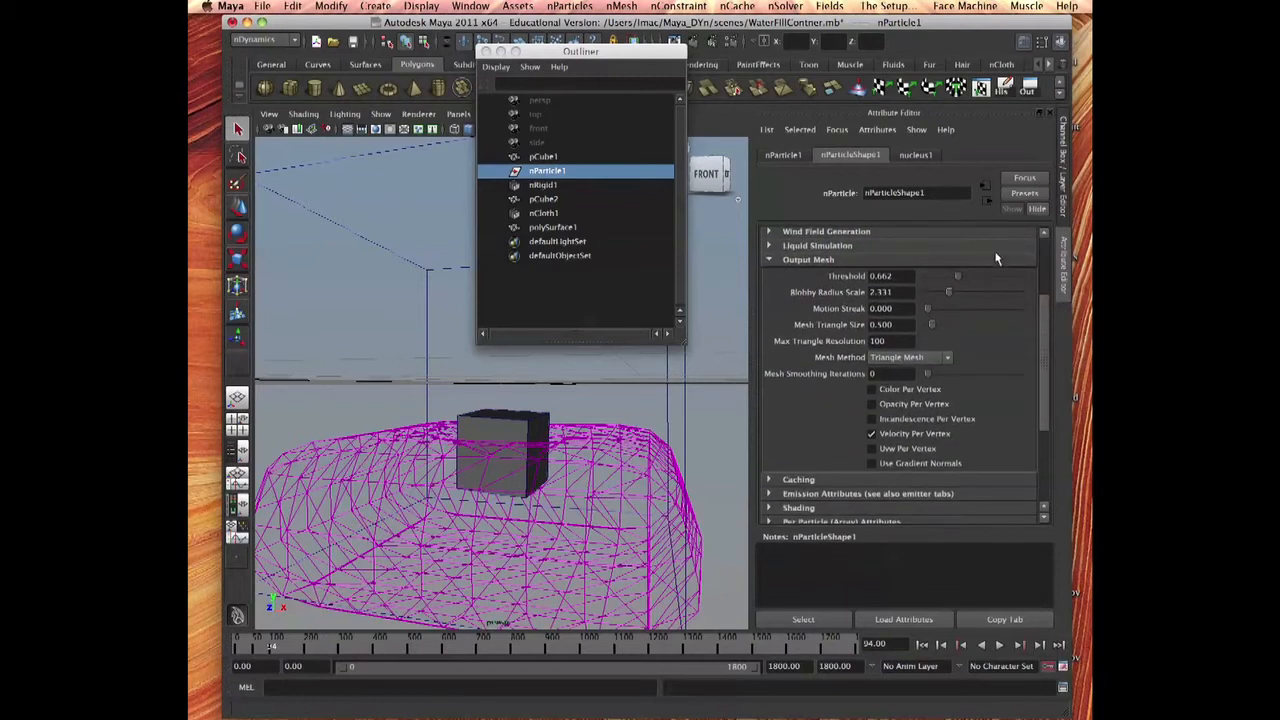
drag(940, 276, 964, 276)
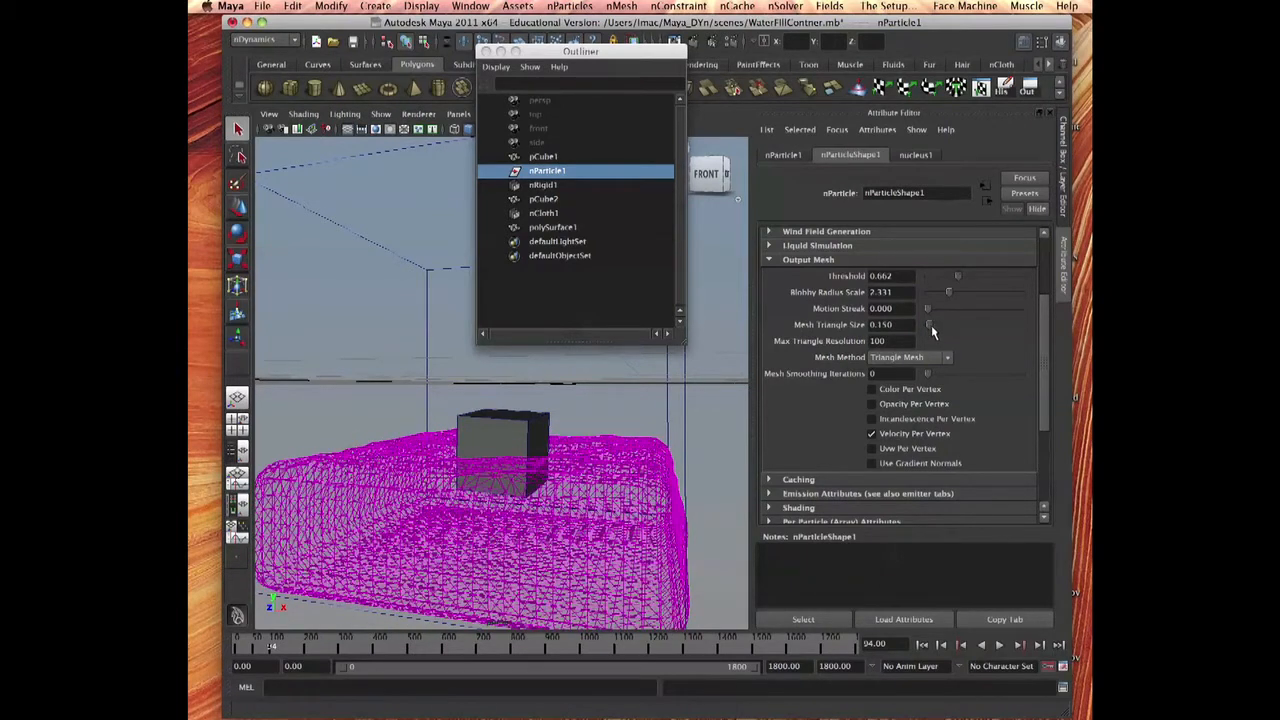
mouse_move(944, 340)
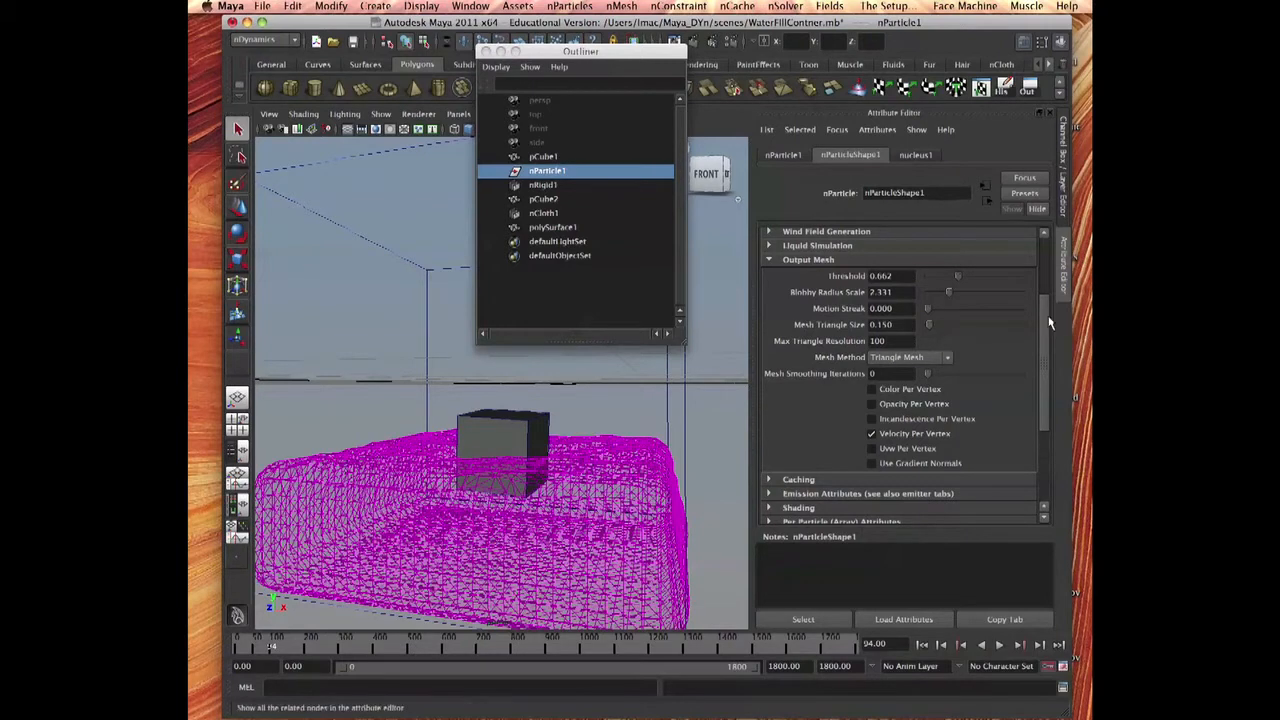
mouse_move(924, 320)
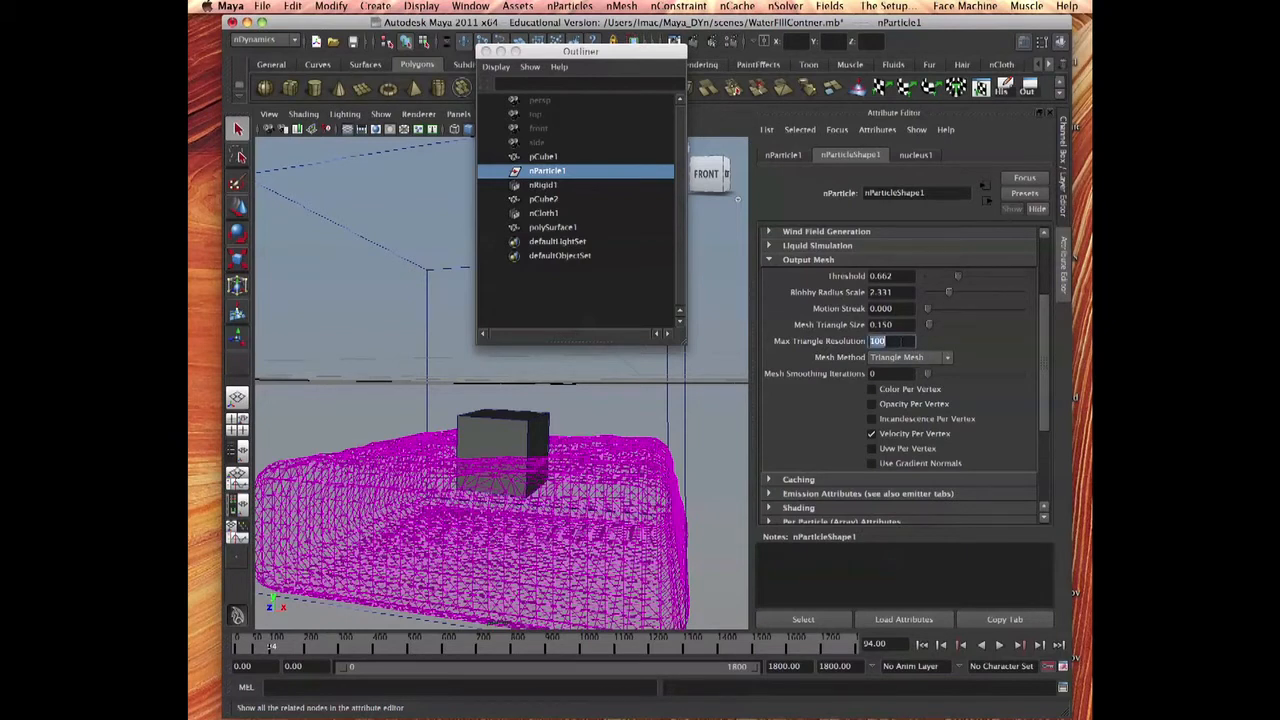
text(300)
click(892, 326)
text(0.100)
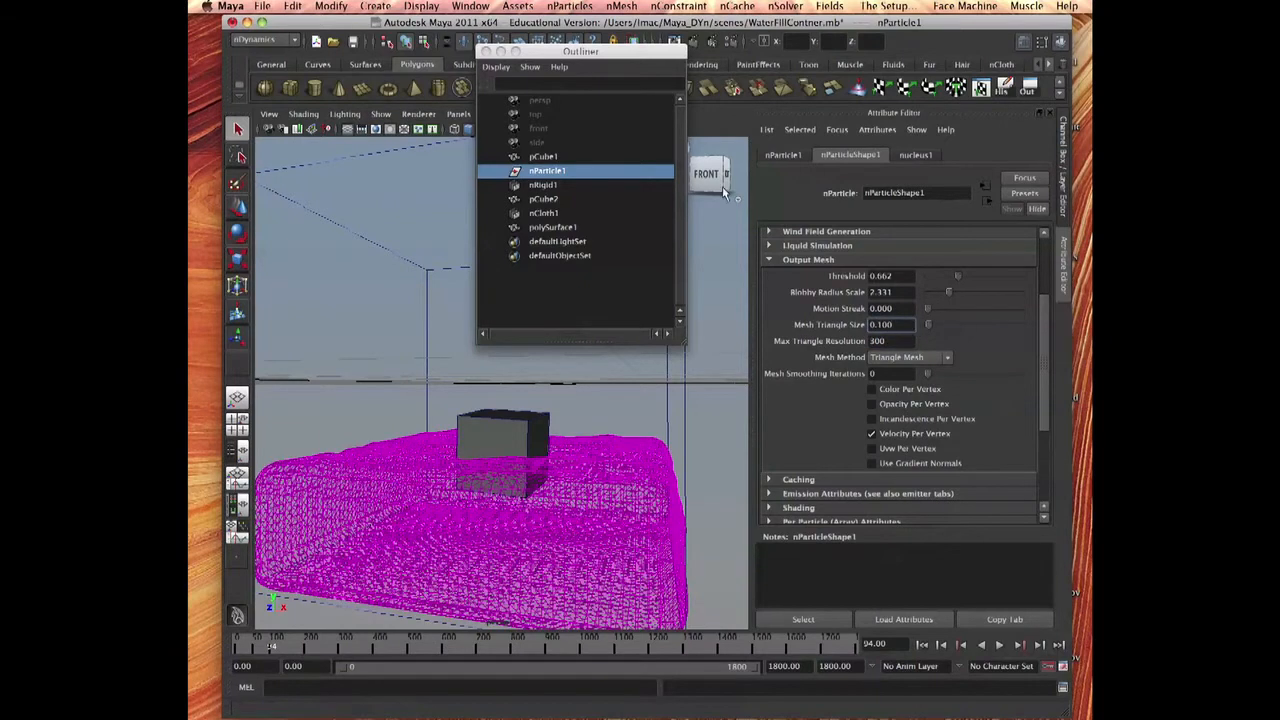
click(544, 156)
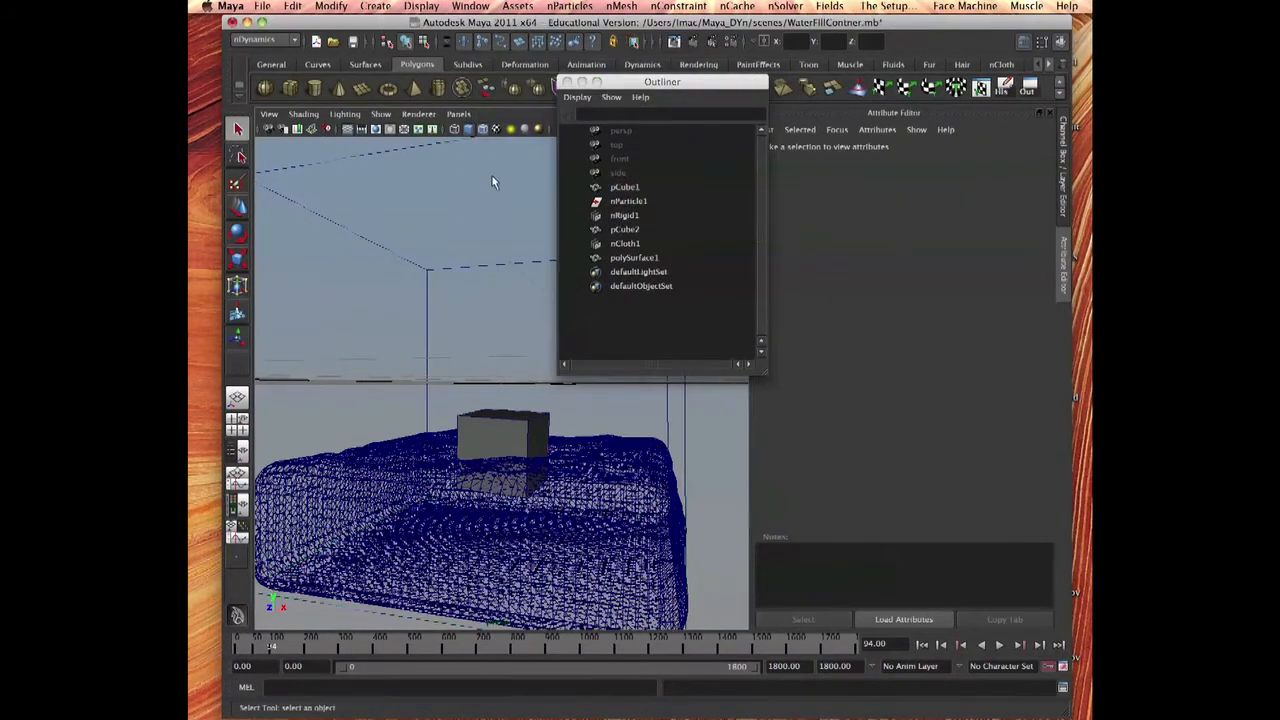
Step: Orbit around the meshed water, select pCube1 then polySurface1 in the Outliner and move it aside
drag(490, 184, 456, 300)
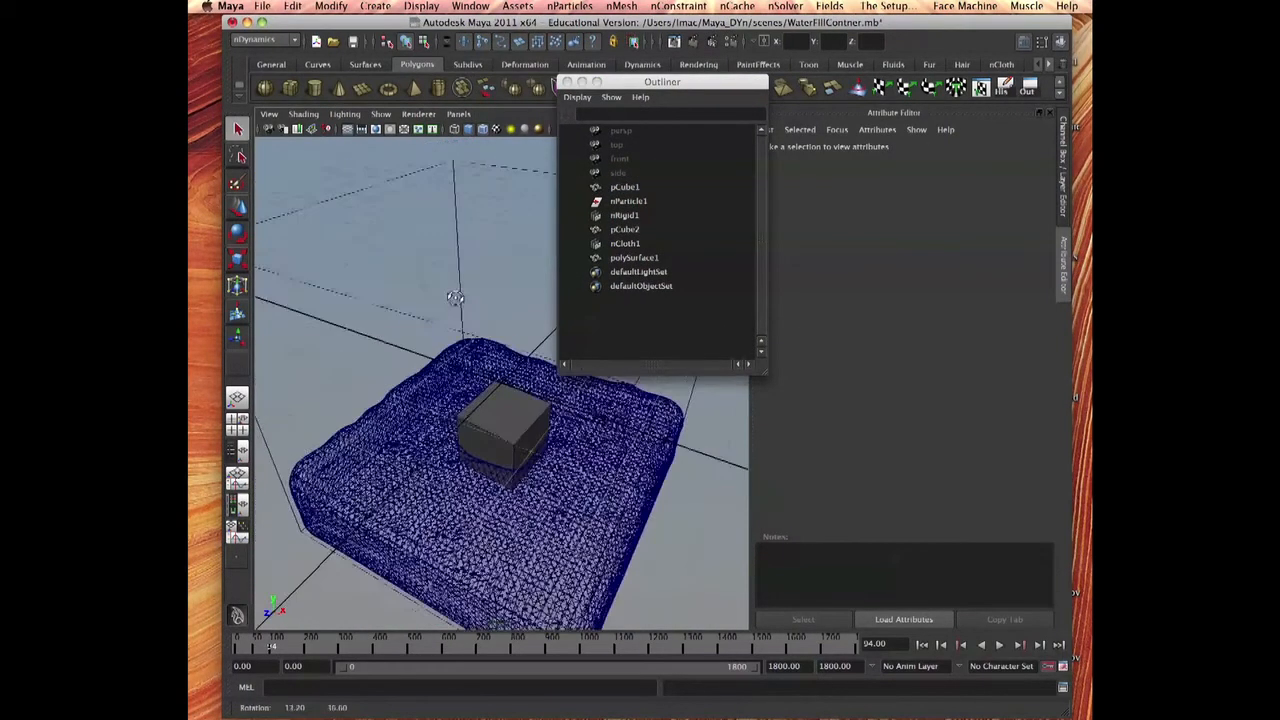
click(624, 188)
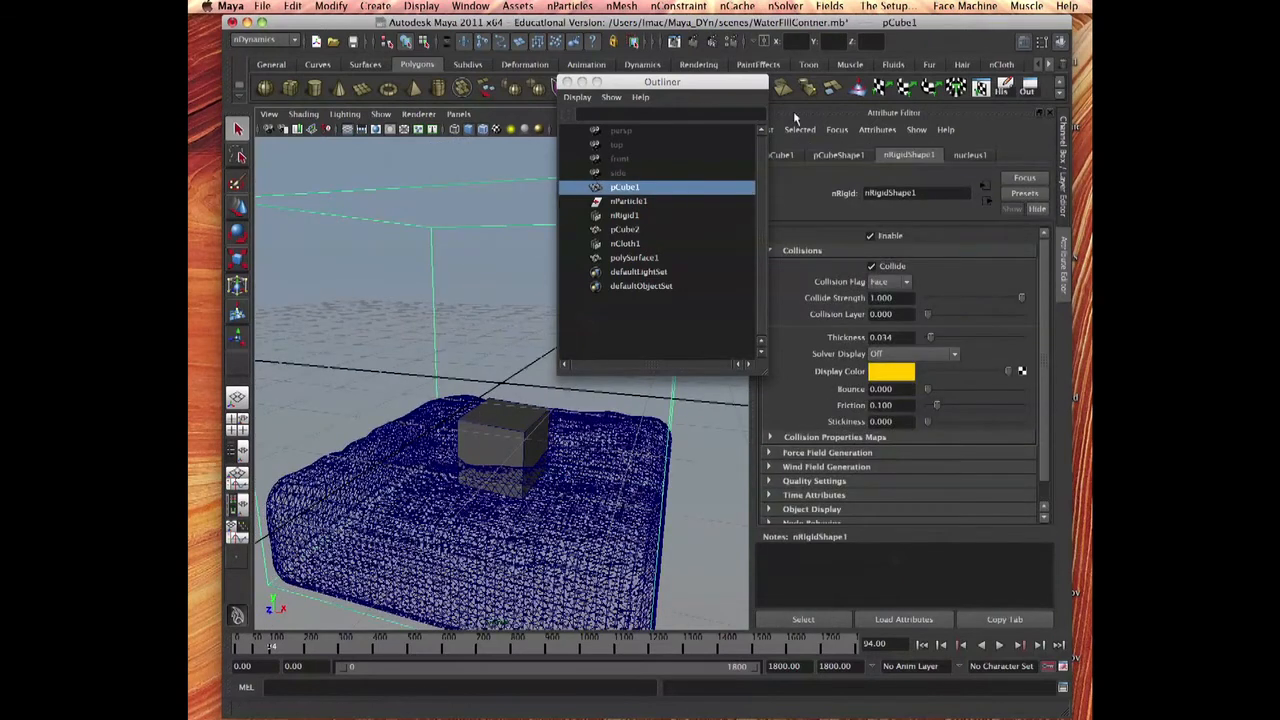
click(634, 256)
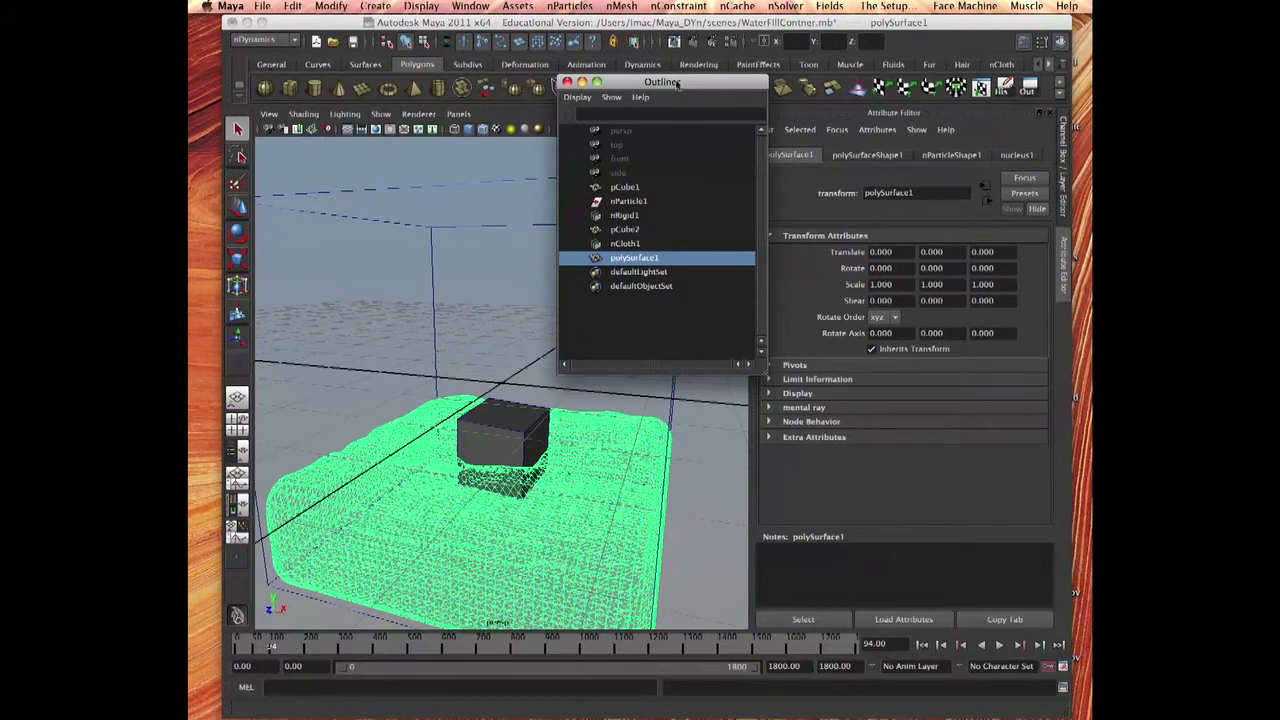
drag(662, 82, 904, 272)
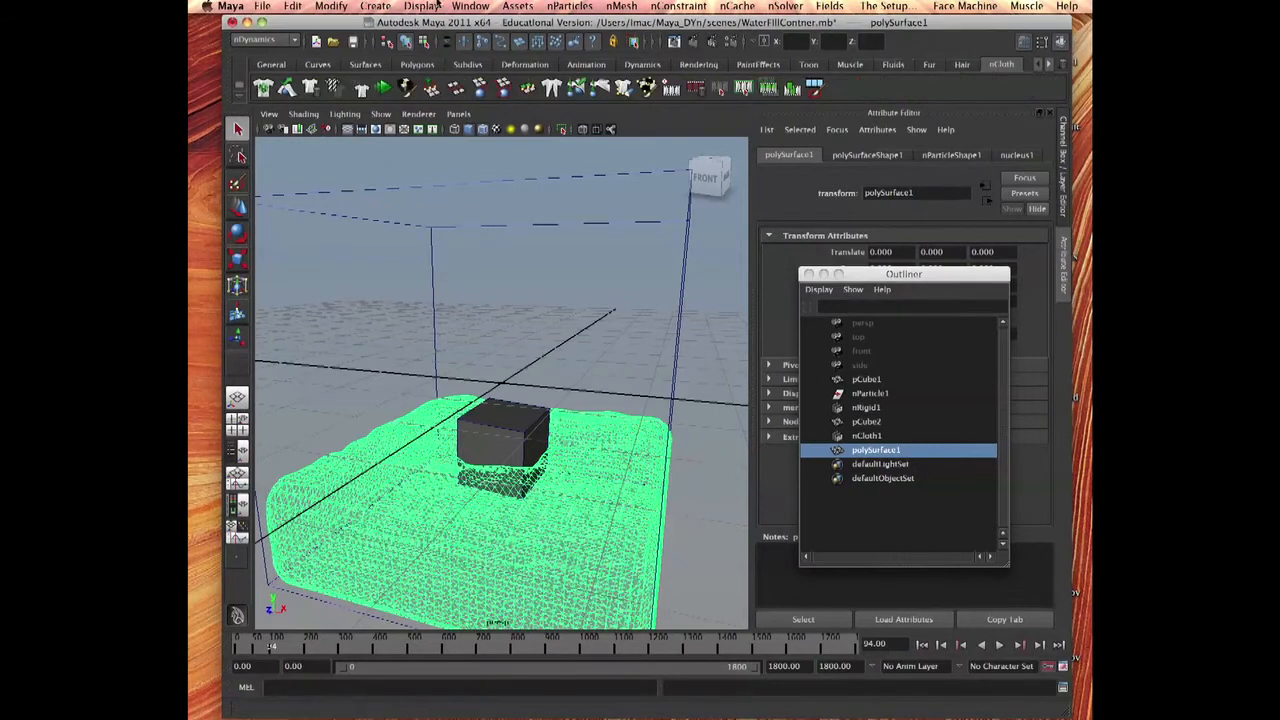
click(470, 6)
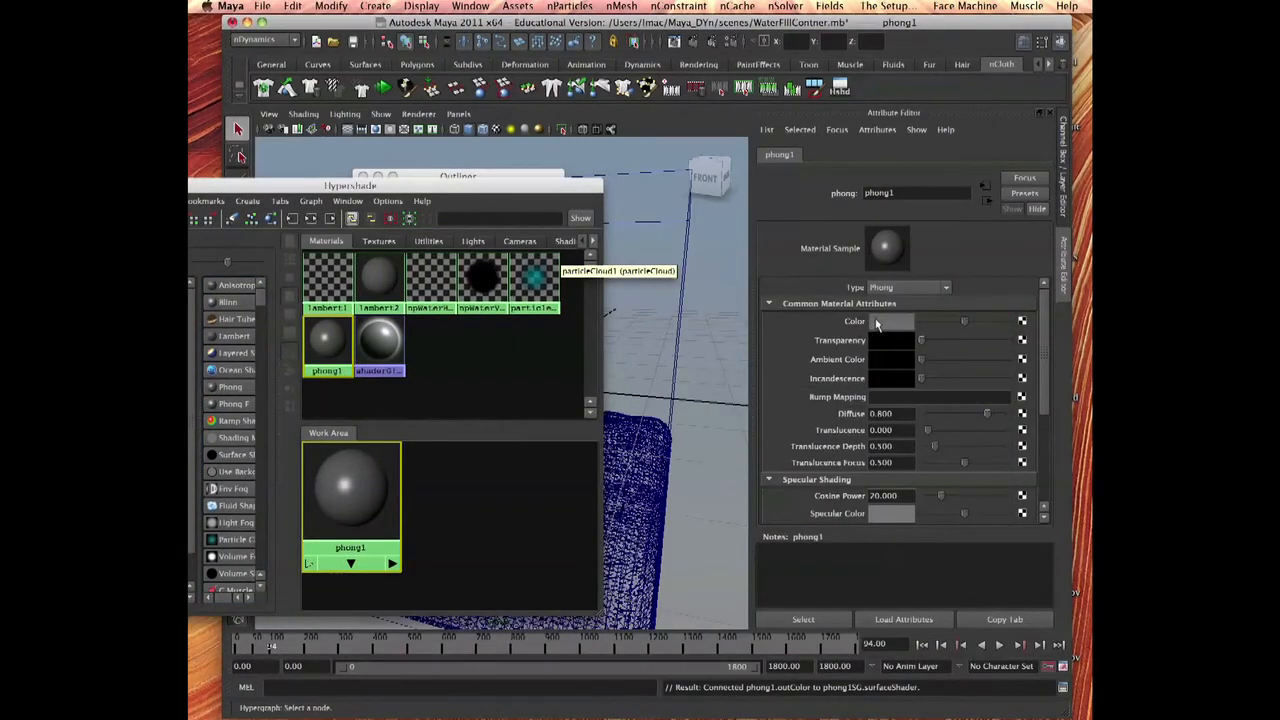
Step: Make phong1 blue, assign it to polySurface1 and turn off Wireframe on Shaded
click(890, 320)
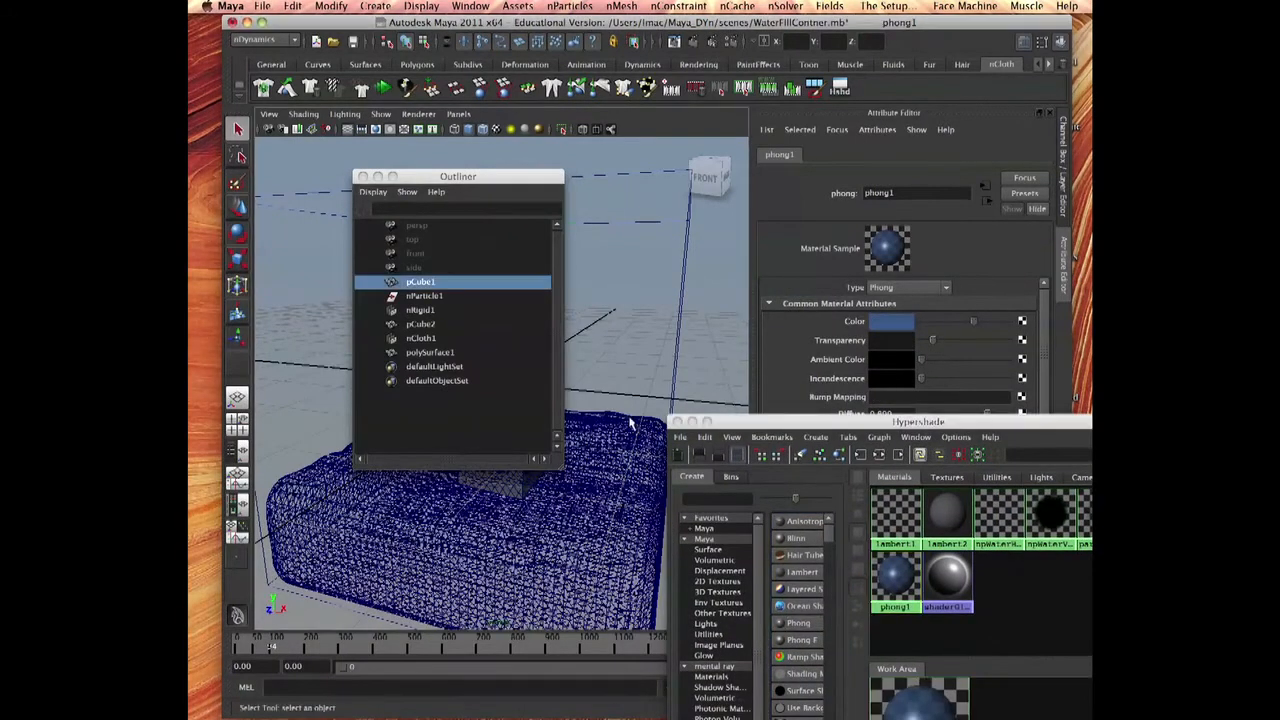
click(430, 352)
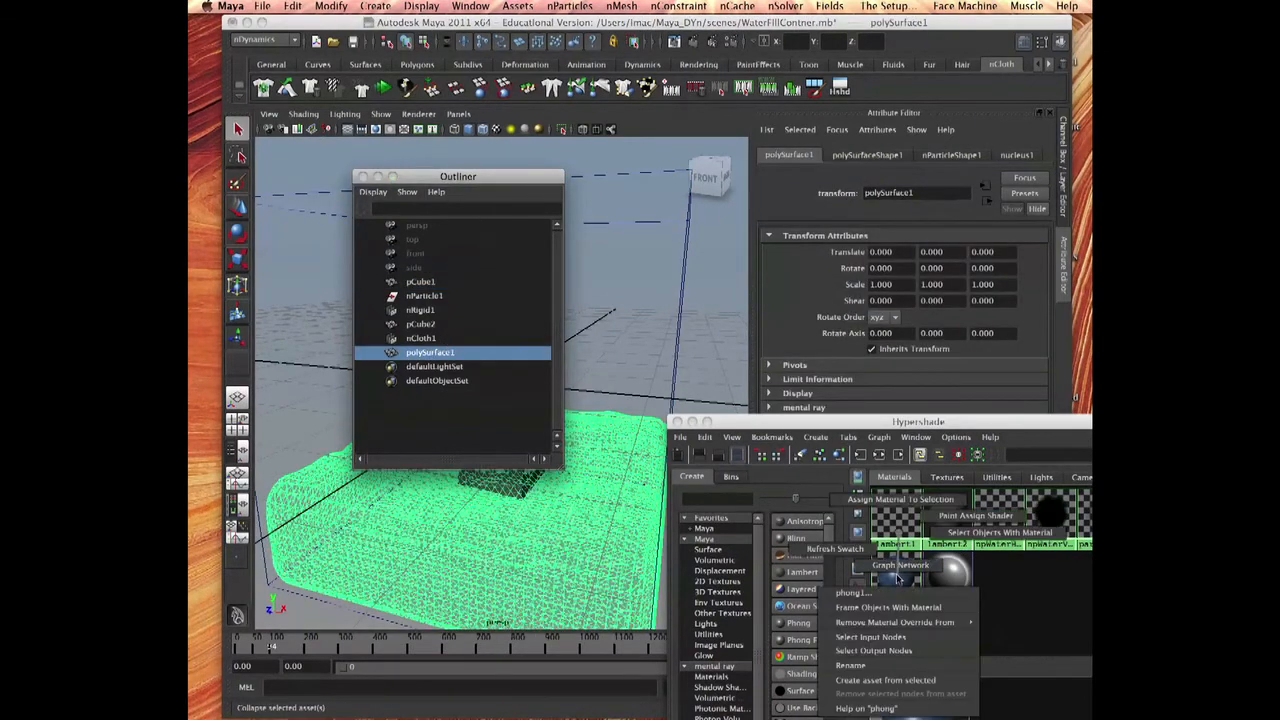
click(420, 282)
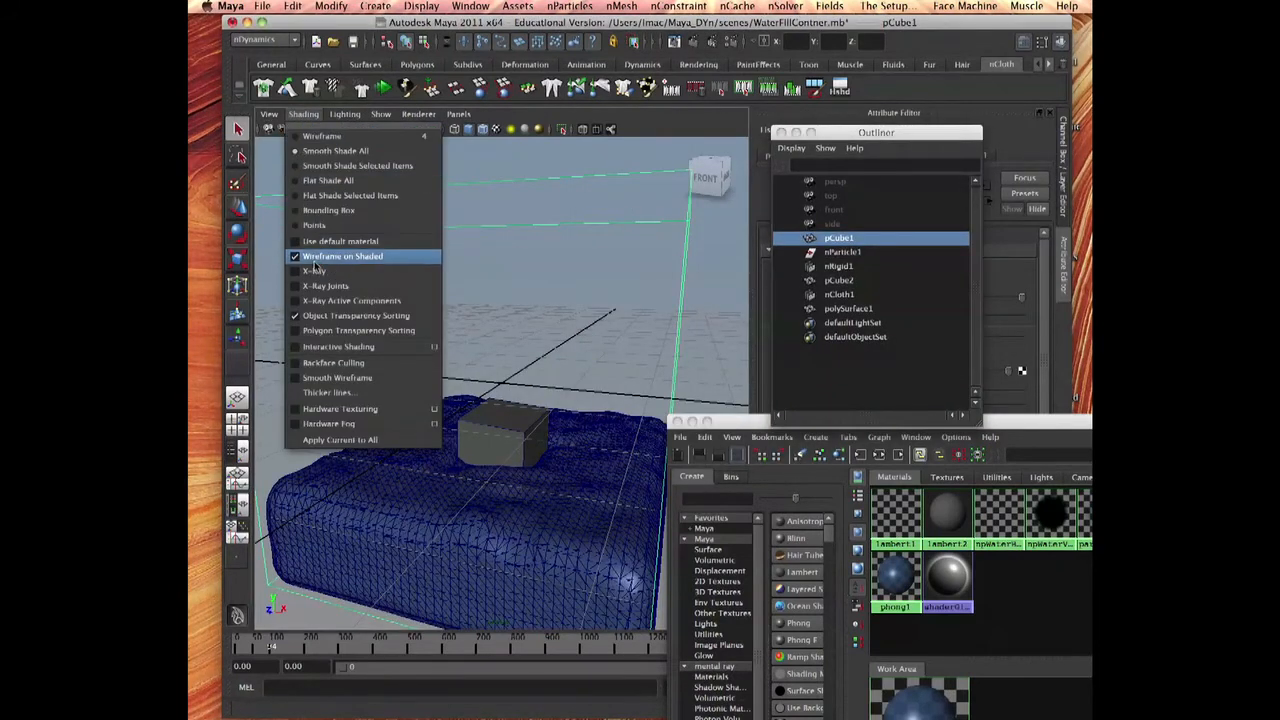
click(342, 256)
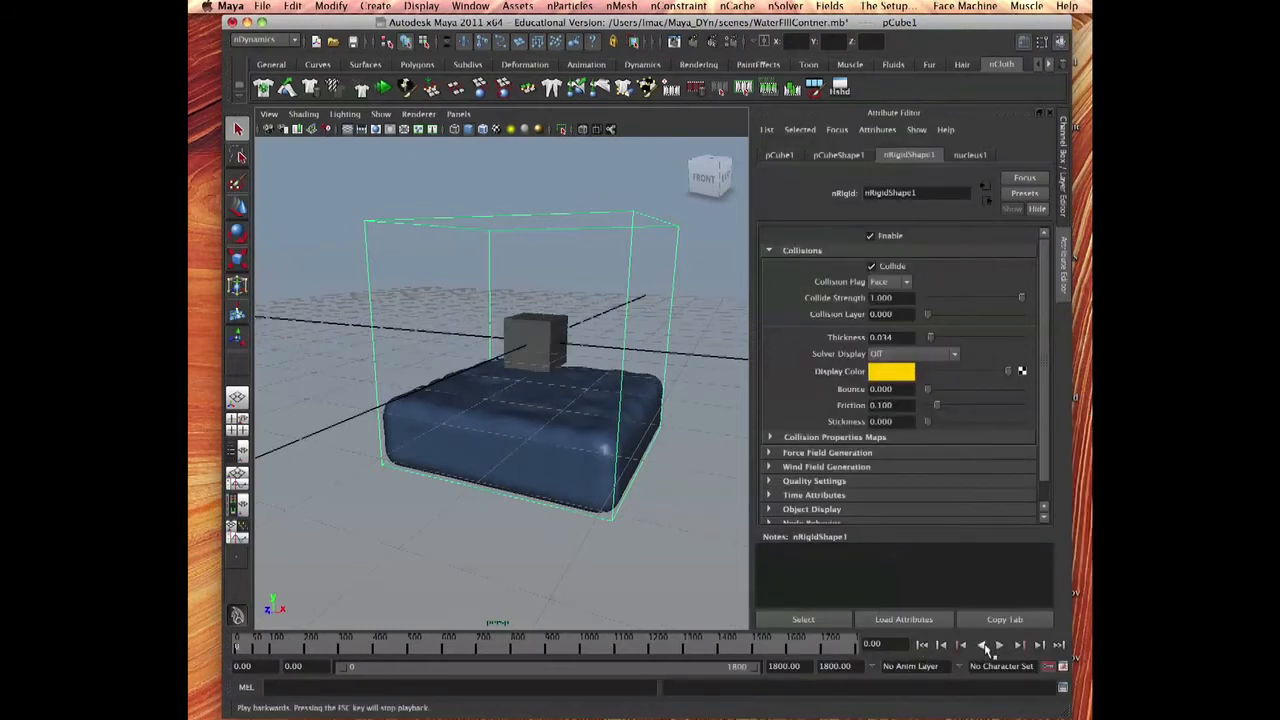
Step: Play the nParticle simulation, saving playback preferences, and watch the cube float on the water
click(980, 644)
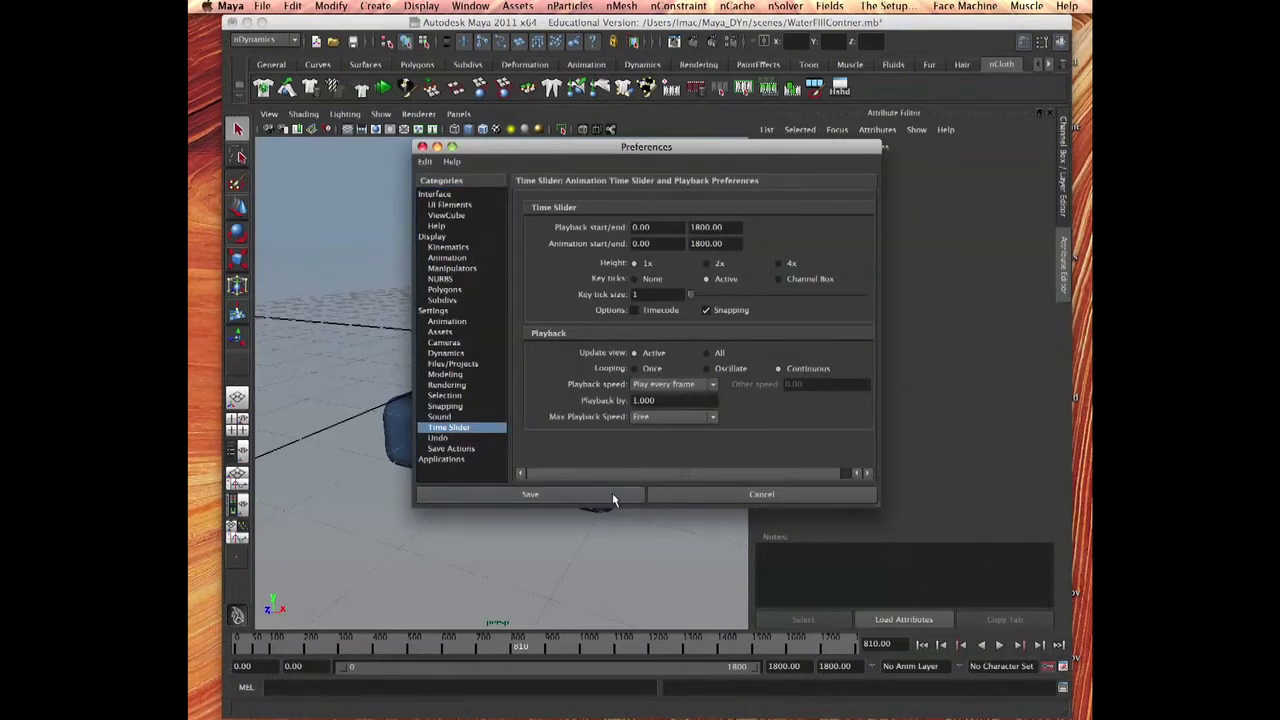
click(530, 494)
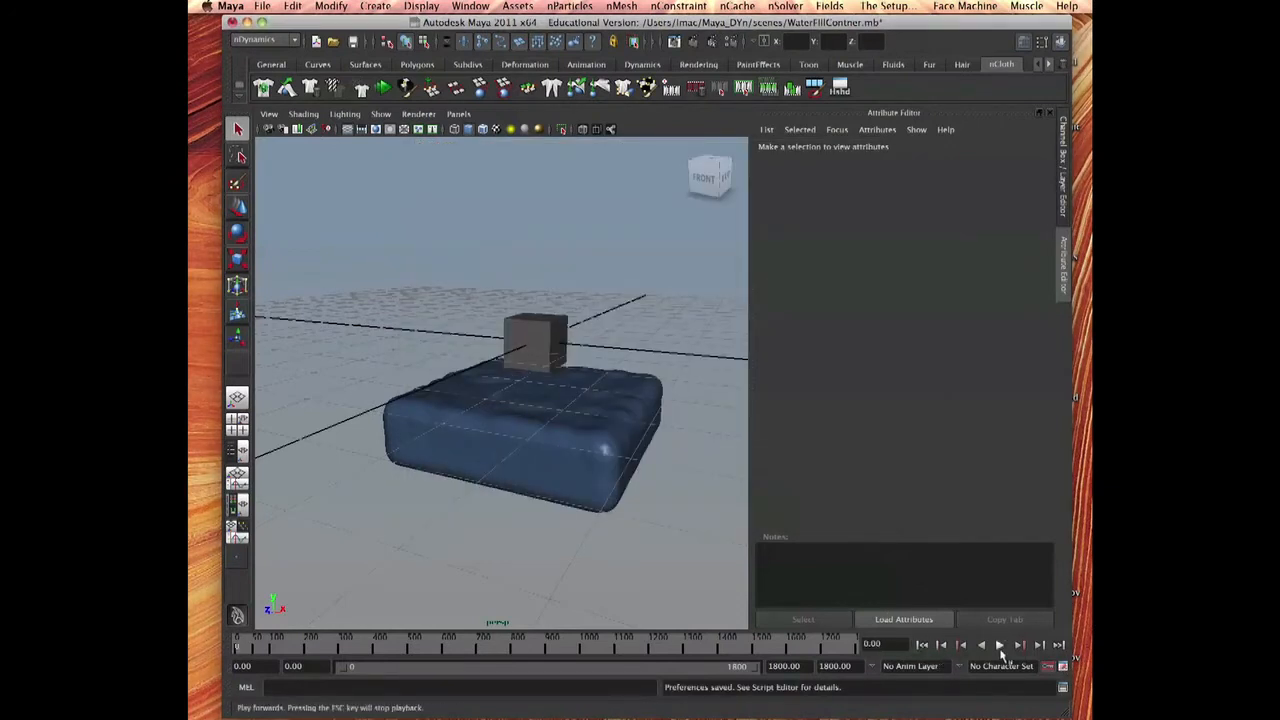
click(998, 644)
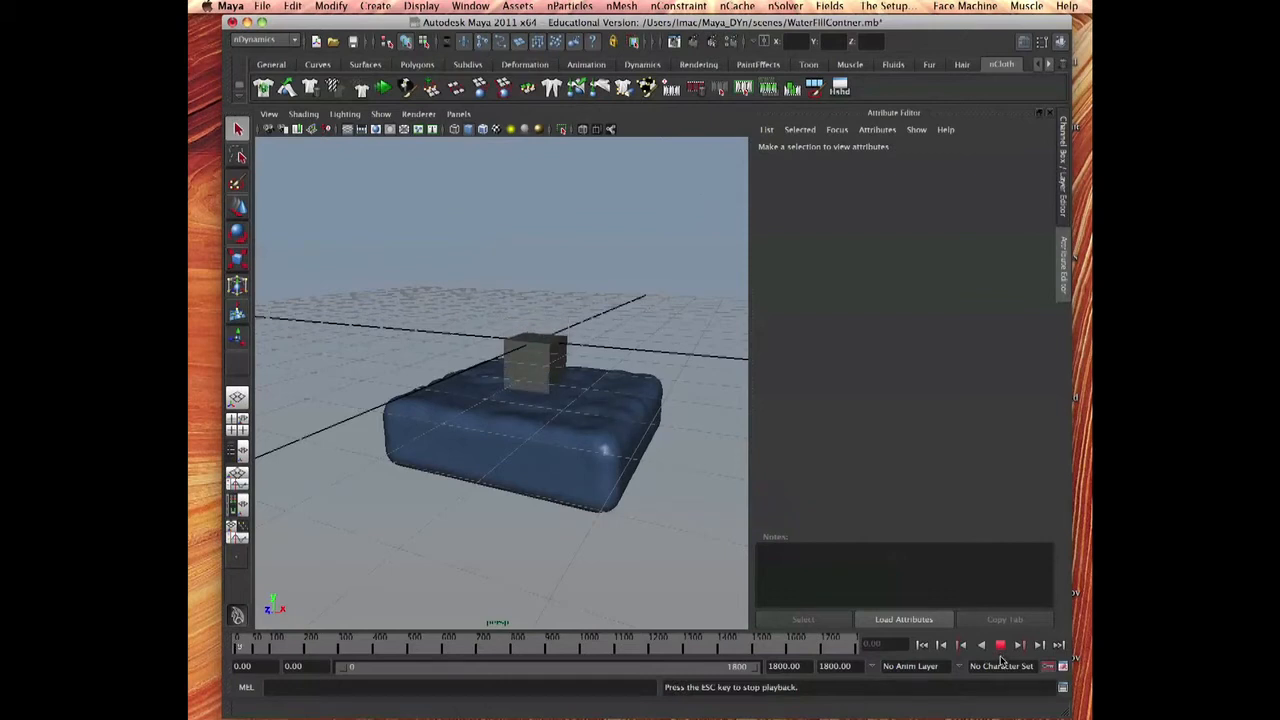
click(998, 644)
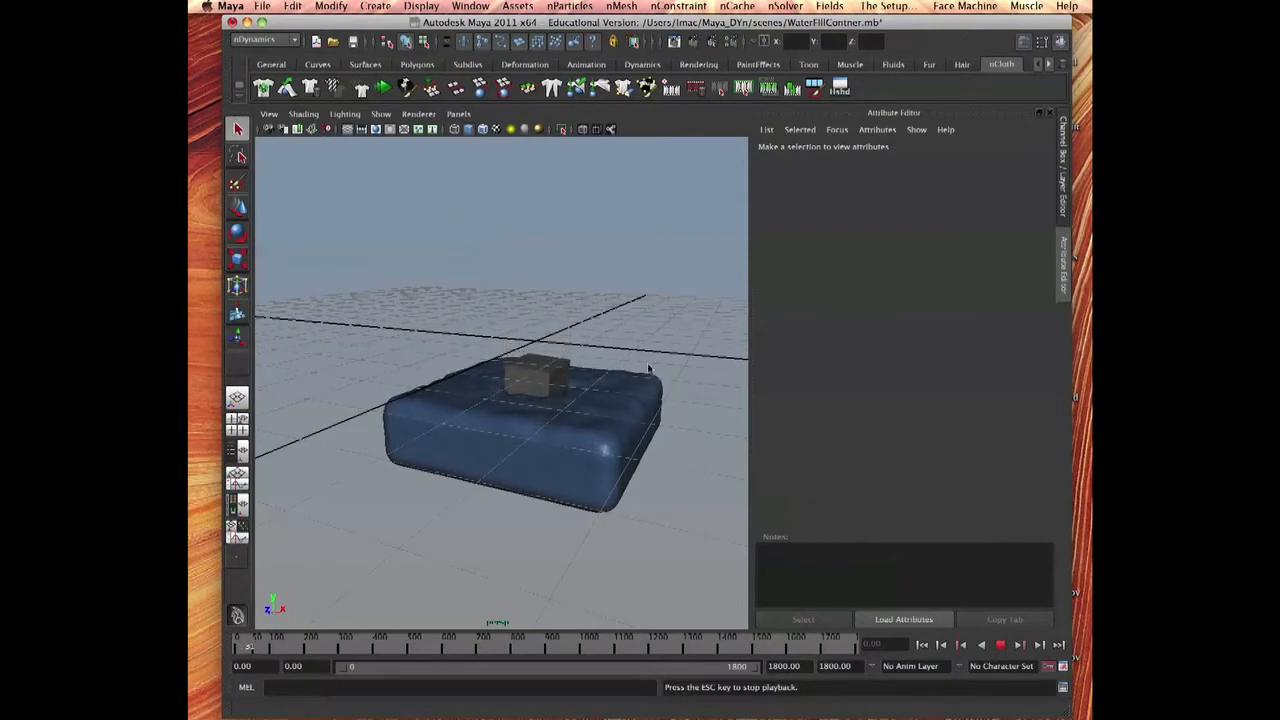
drag(648, 370, 680, 504)
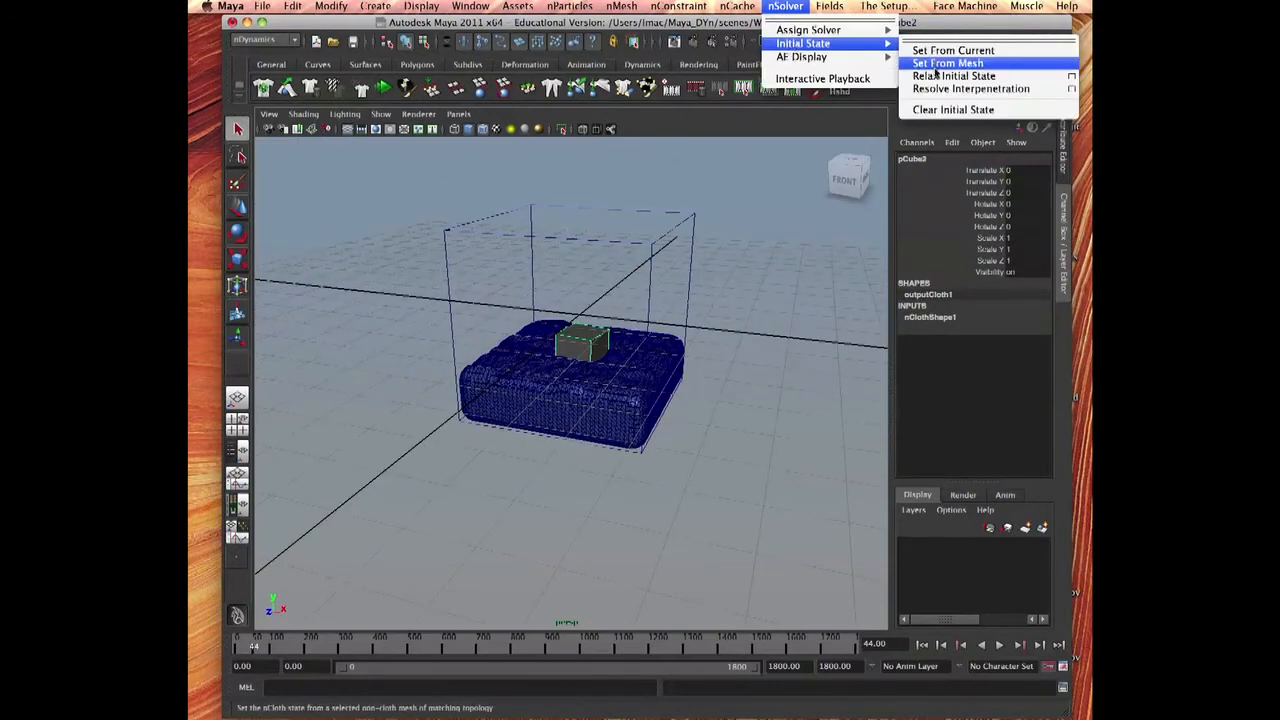
mouse_move(952, 50)
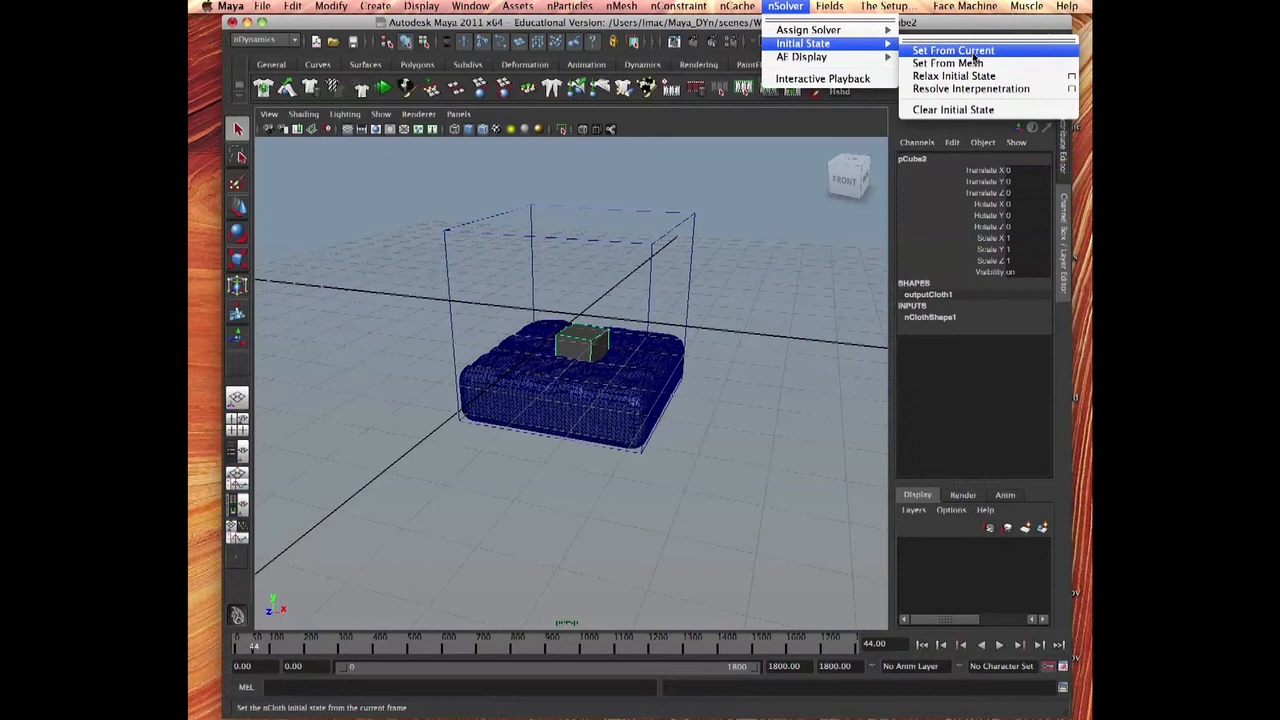
Step: Set the water's initial state from the current frame with nSolver > Initial State > Set From Current
click(952, 50)
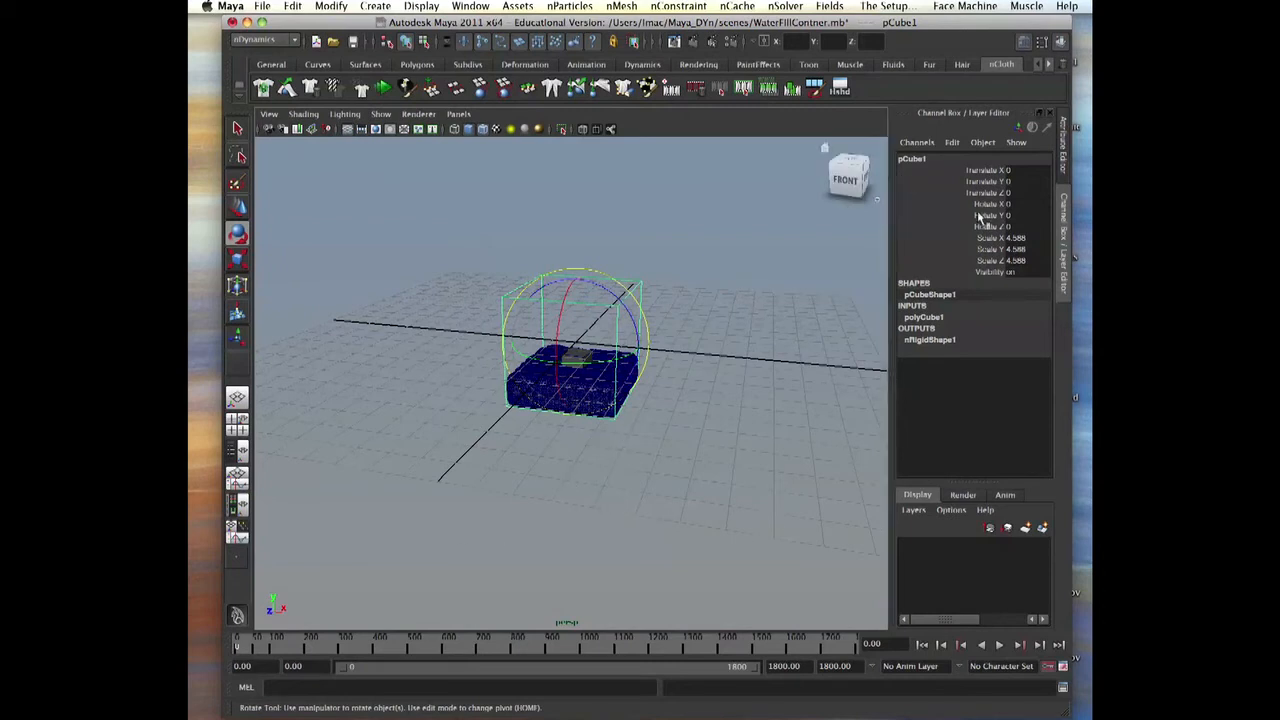
Step: Key the cube's Rotate channels in the Channel Box, then rotate the cube to a new tilt
right_click(990, 204)
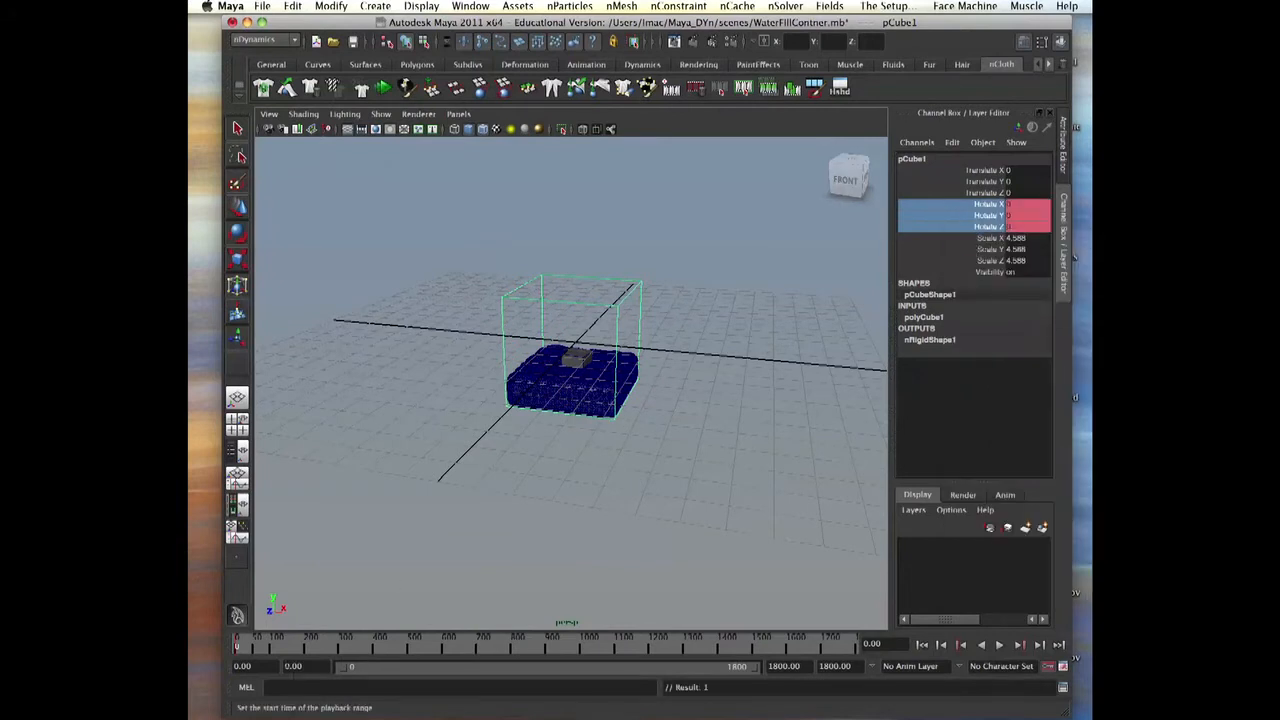
click(278, 644)
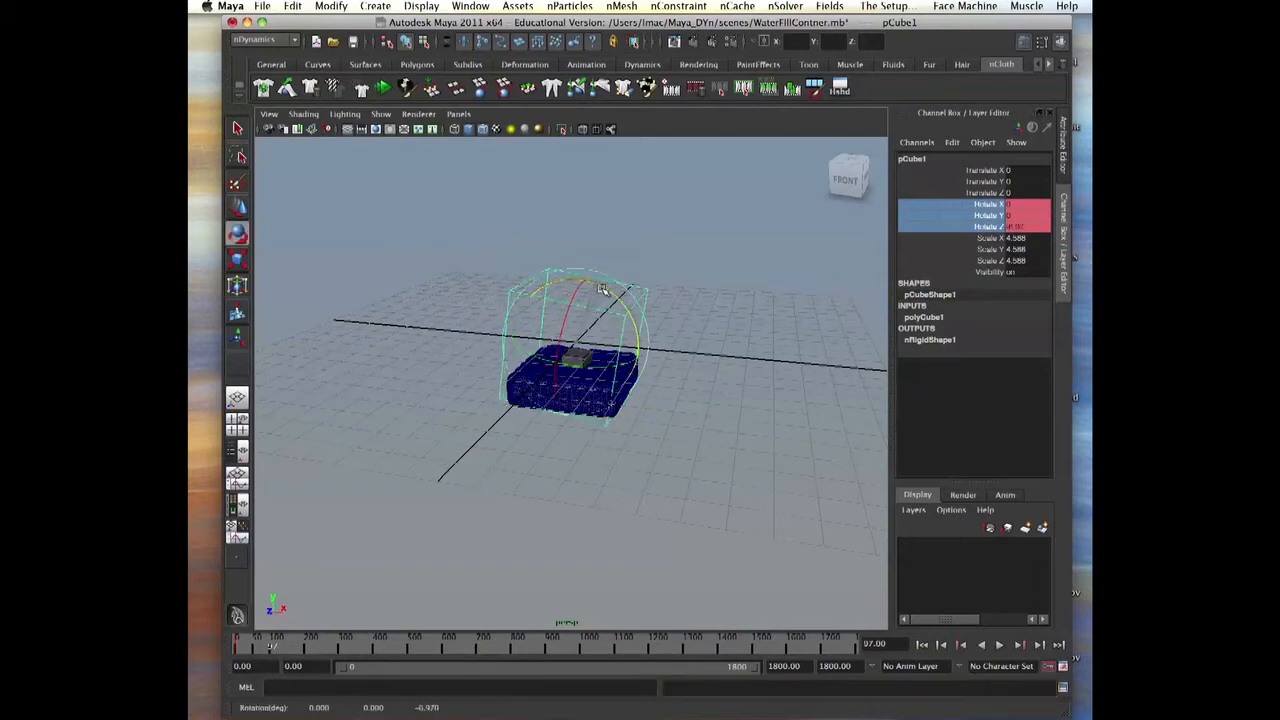
drag(604, 290, 630, 308)
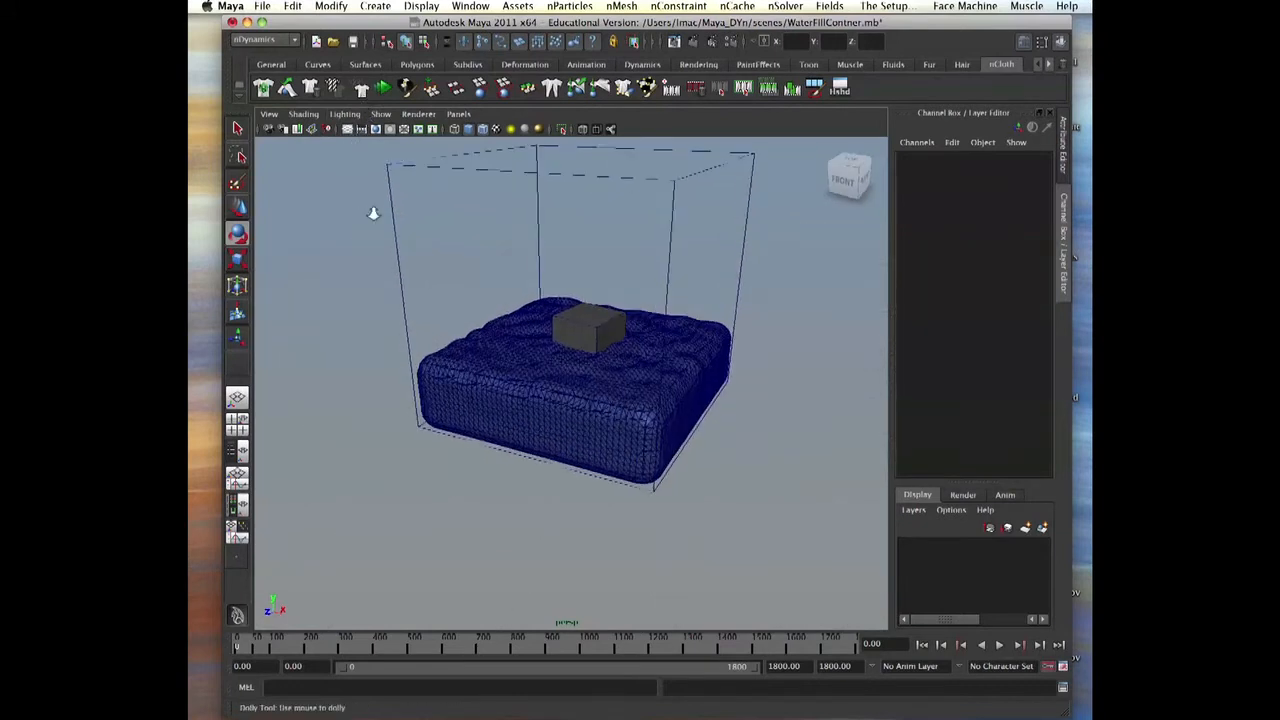
Step: Playblast the simulation with H.264 encoding and scale 0.60
click(470, 6)
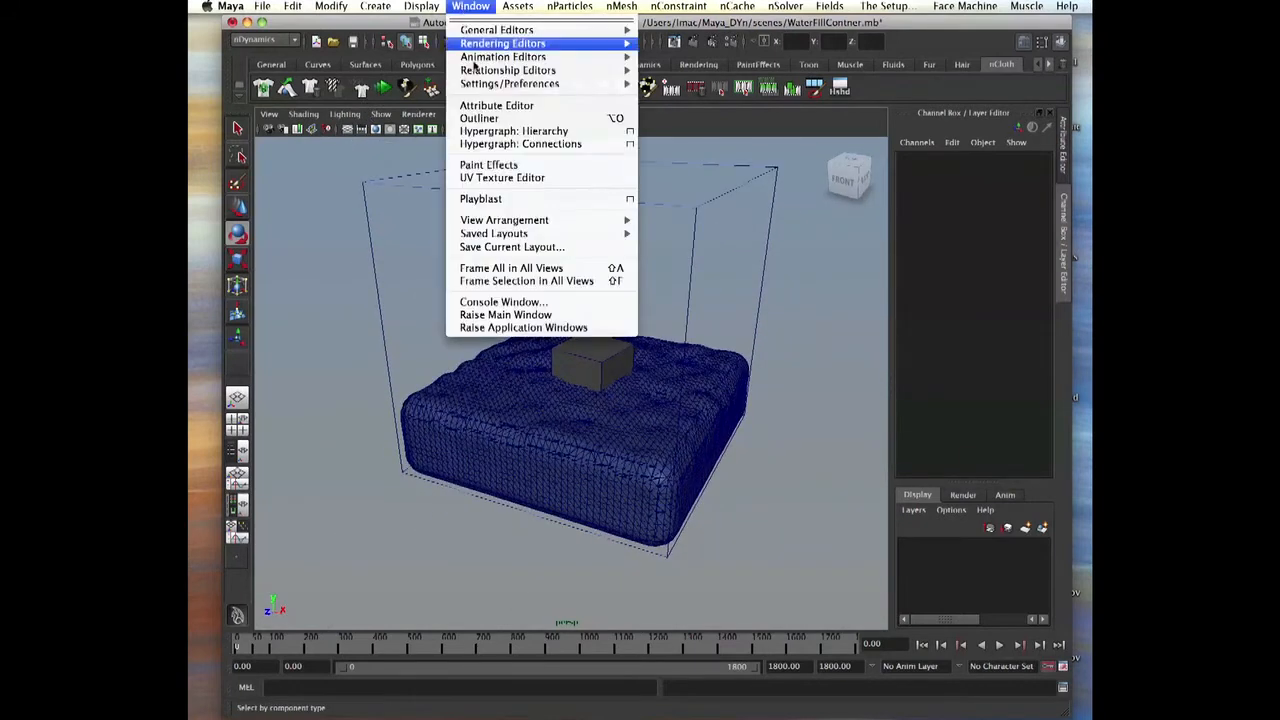
click(628, 200)
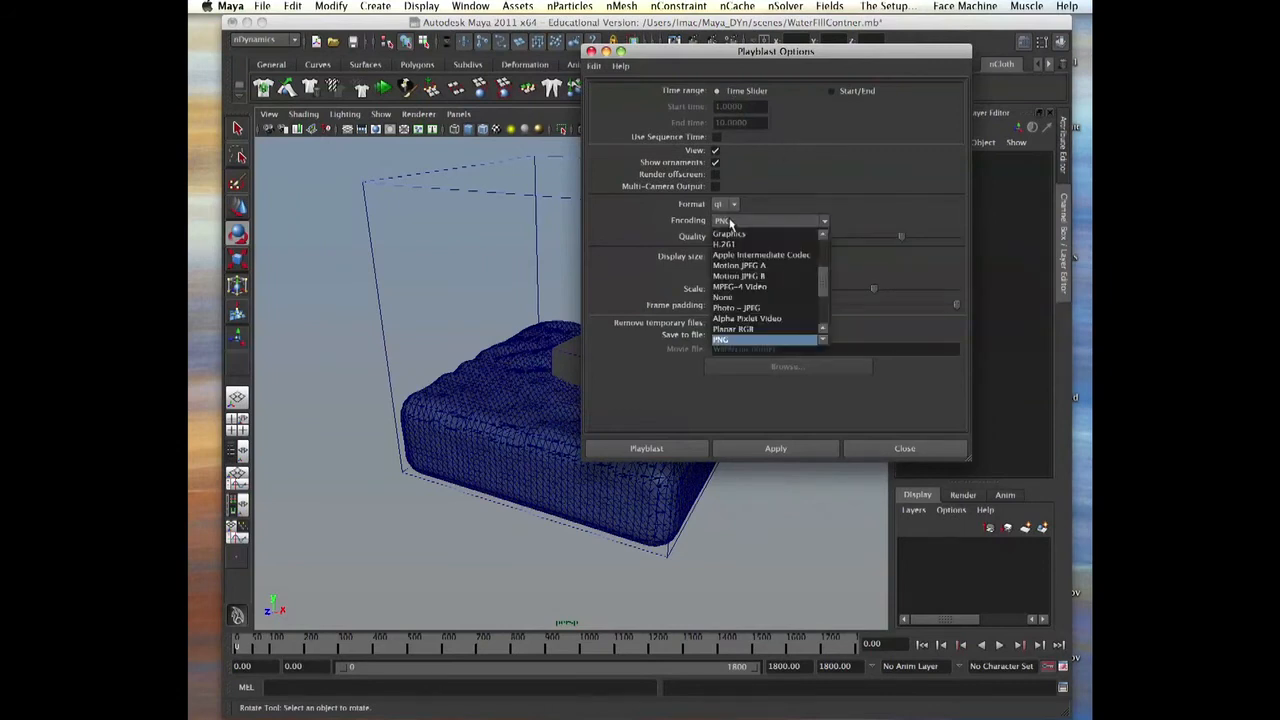
click(724, 244)
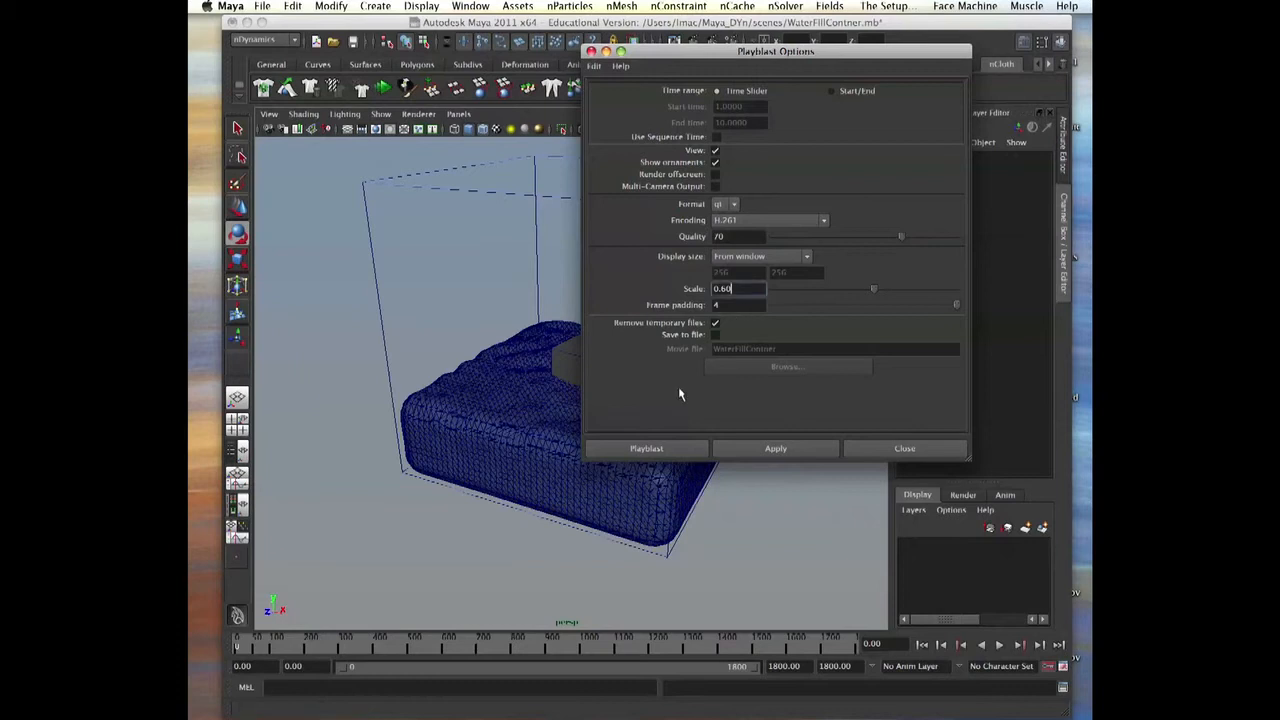
click(904, 448)
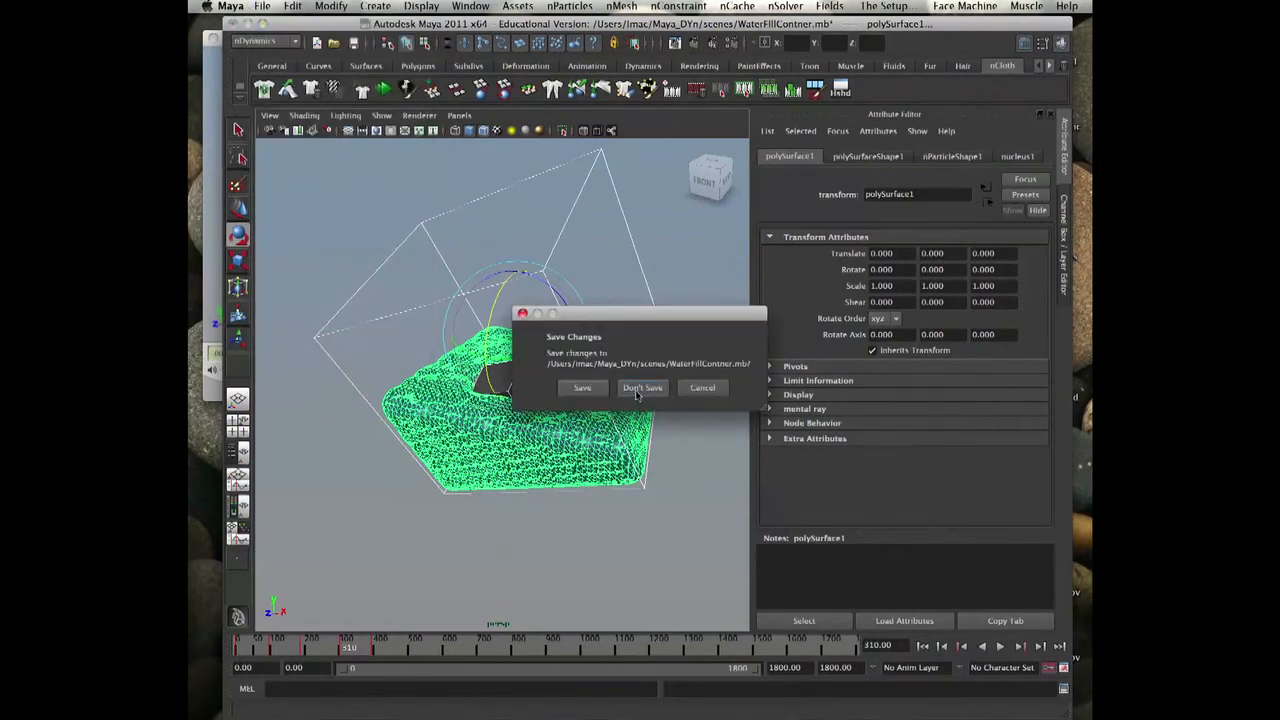
Step: Start a new scene, discarding changes to WaterFillContainer with Don't Save
click(640, 388)
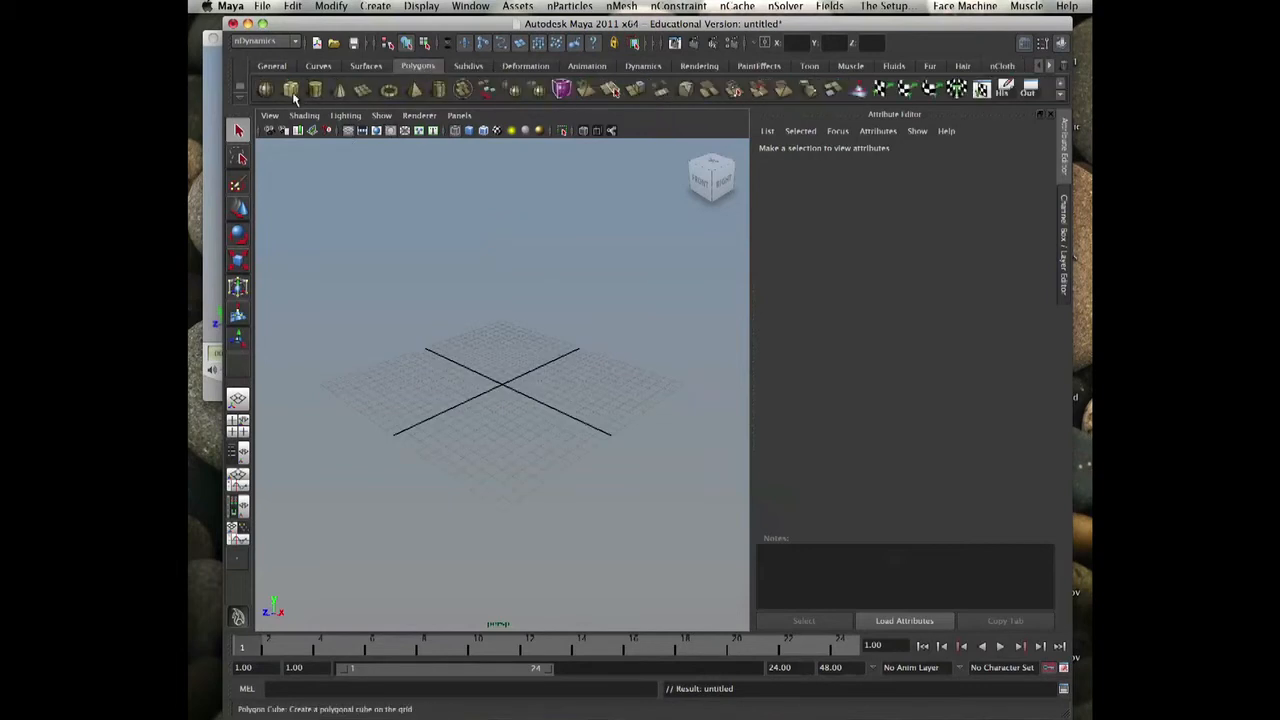
Step: Create polygon cube pCube1, enlarge it via polyCube1, delete its history and reselect it
click(292, 90)
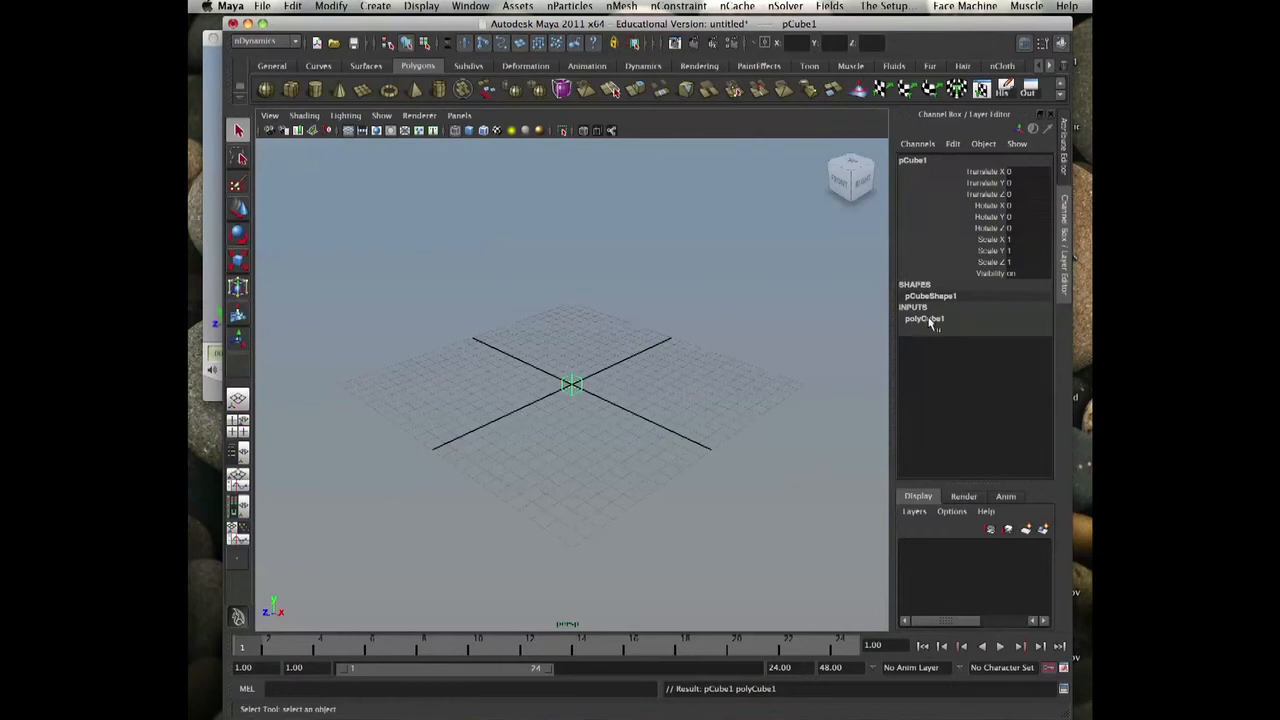
click(924, 318)
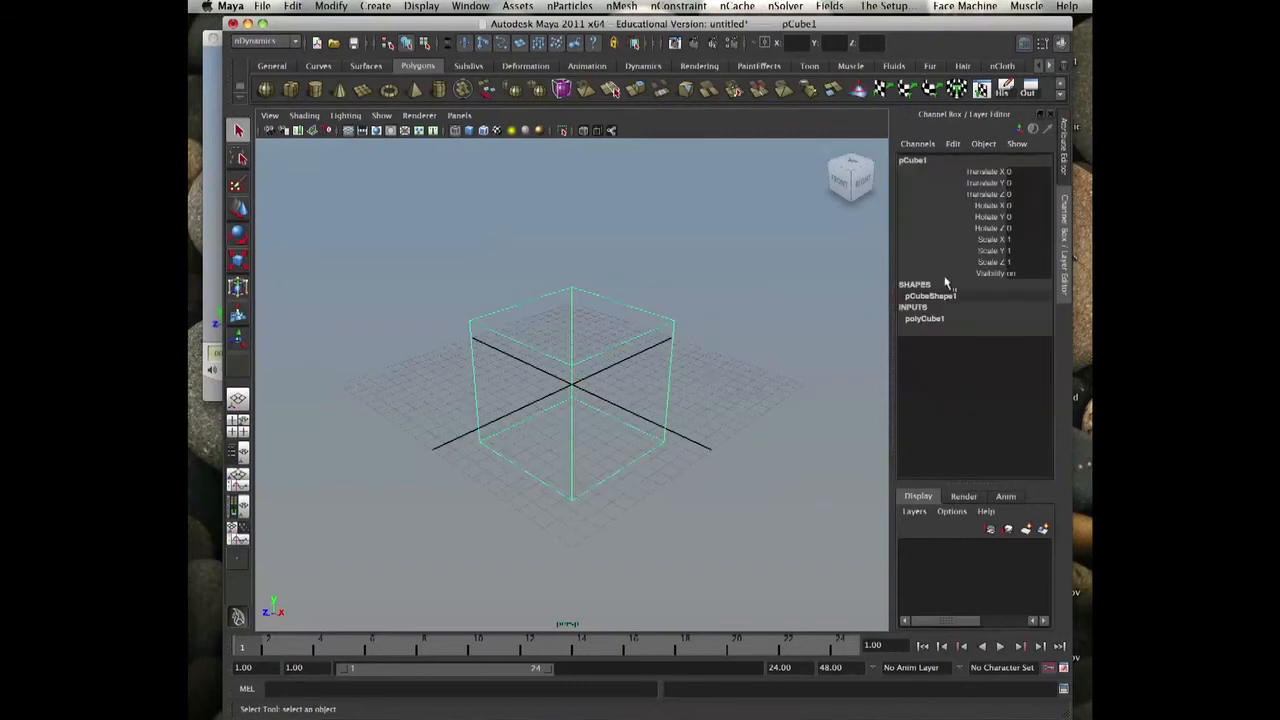
click(924, 318)
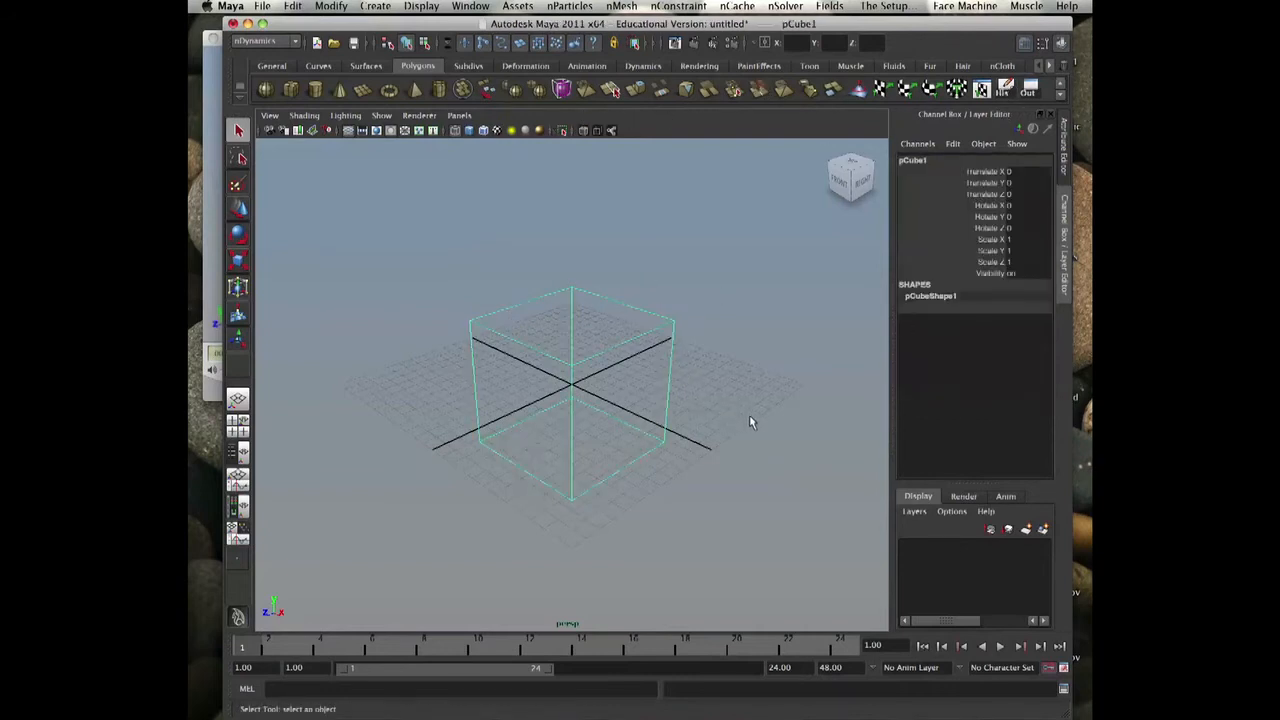
click(292, 6)
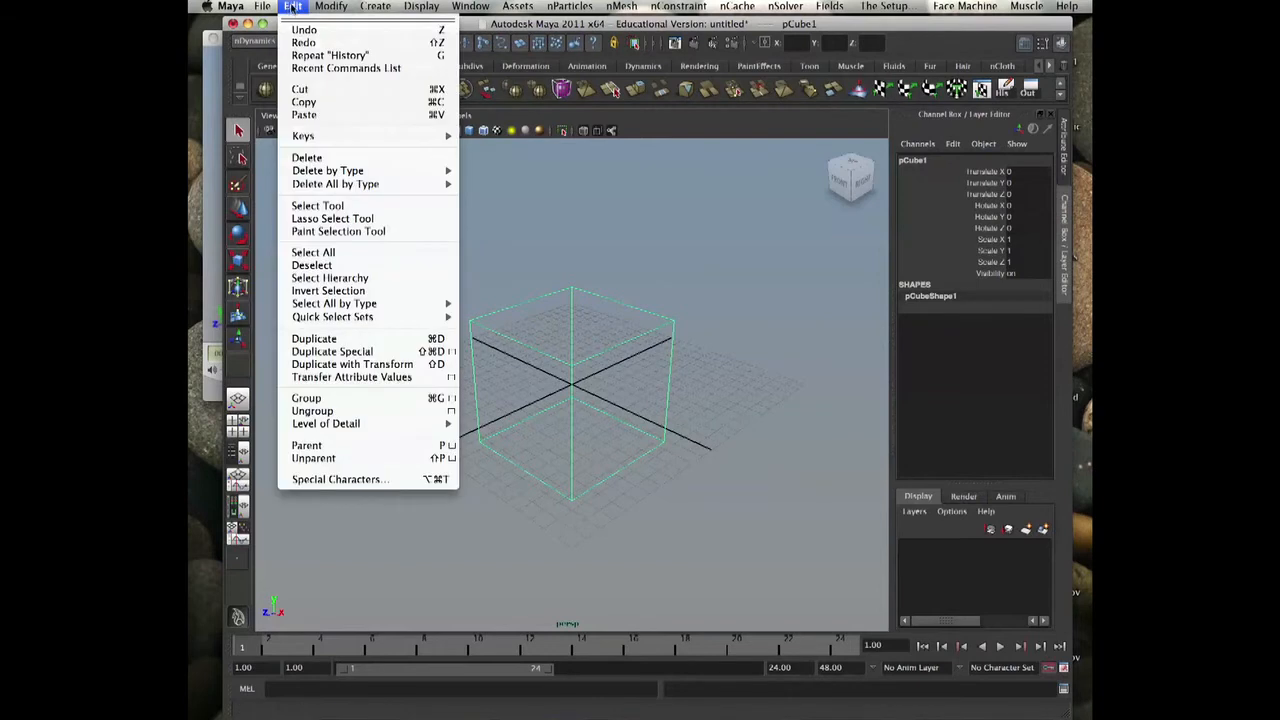
mouse_move(328, 170)
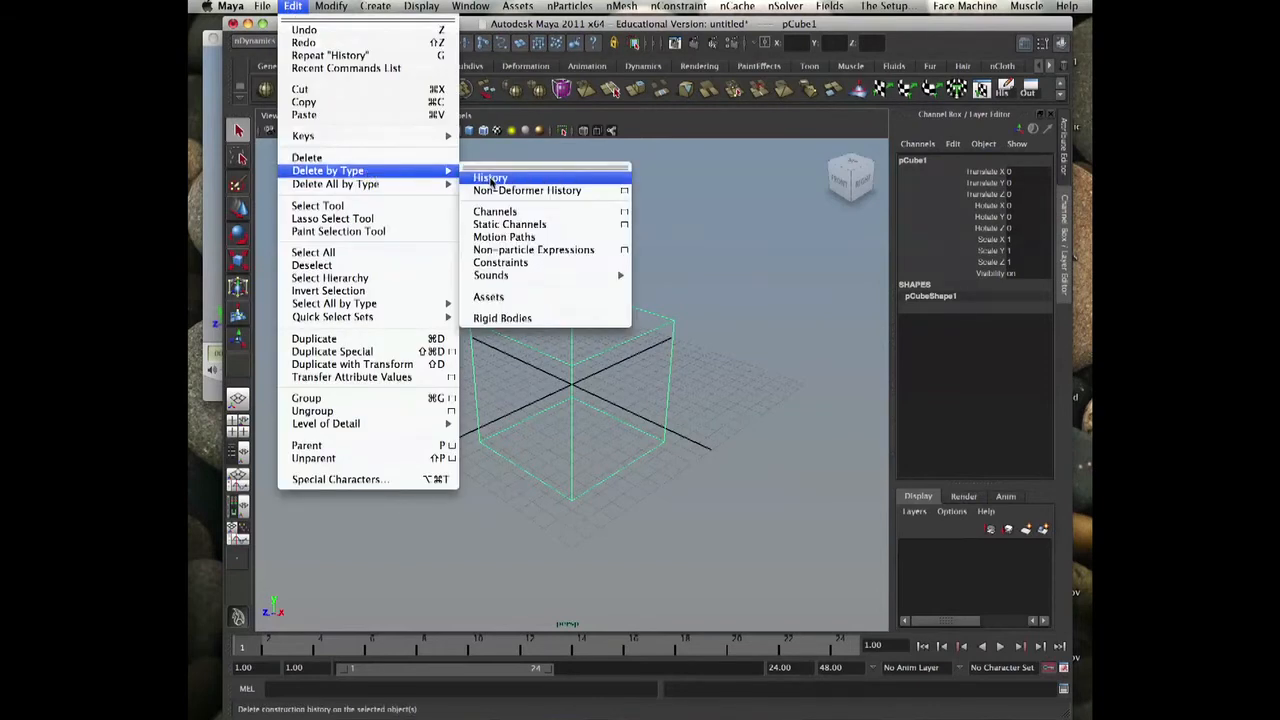
click(490, 178)
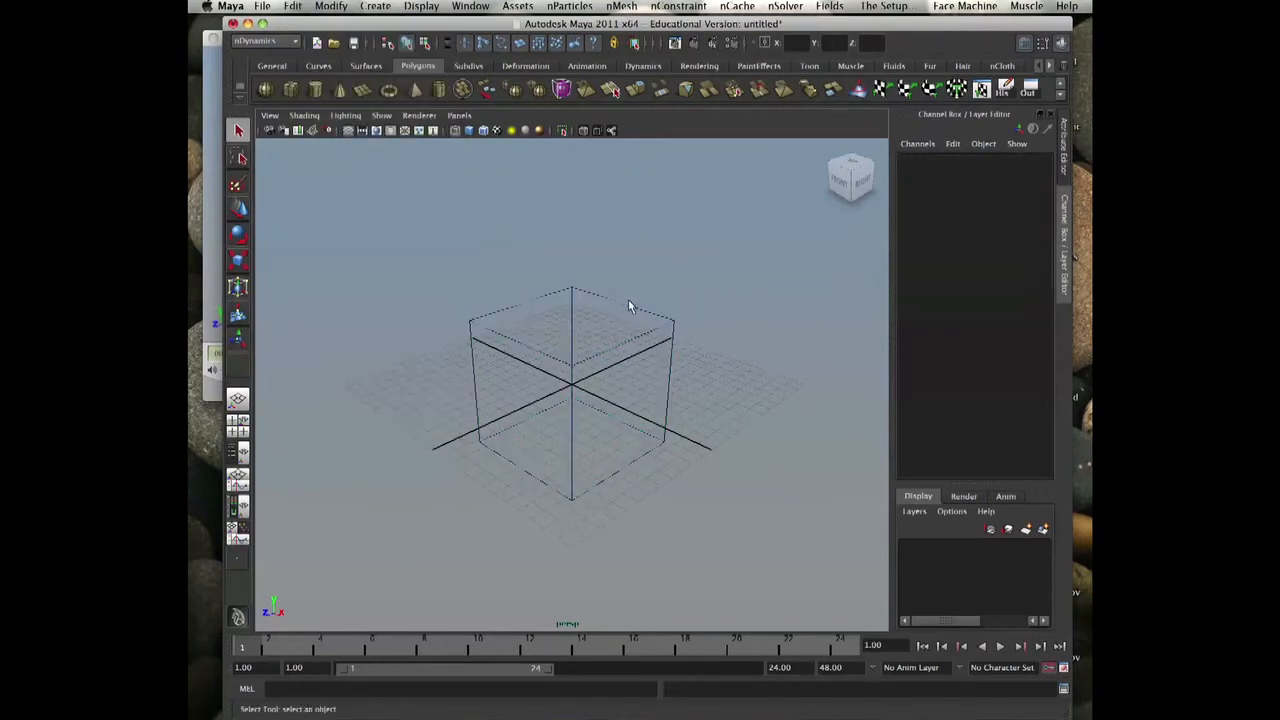
click(572, 390)
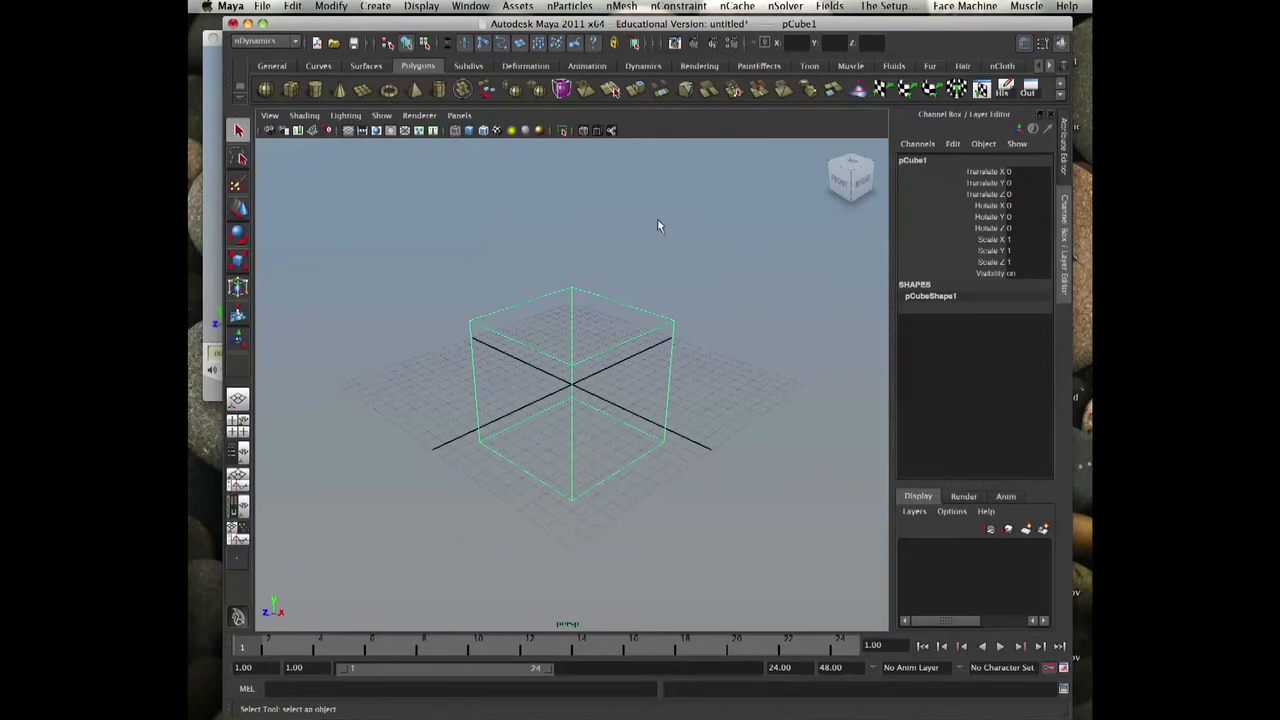